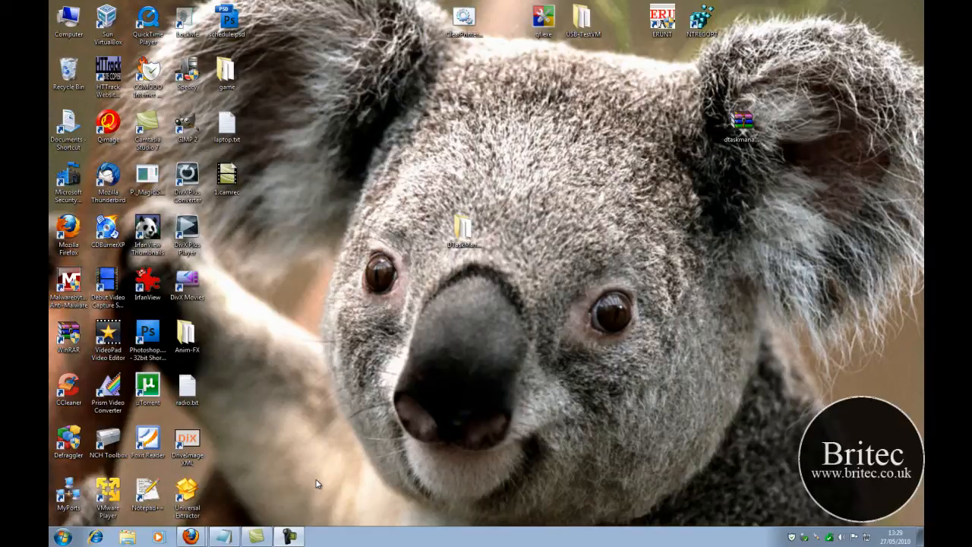
mouse_move(408, 499)
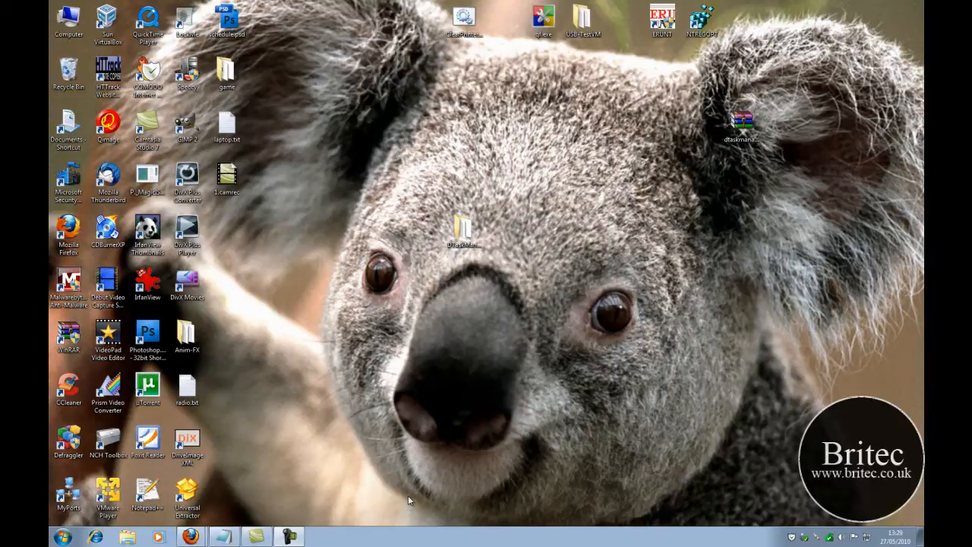
mouse_move(450, 264)
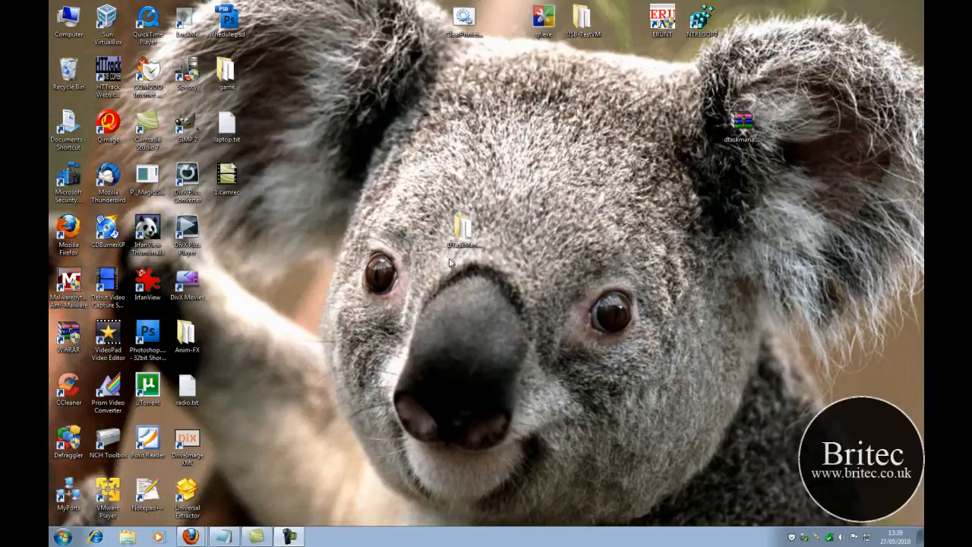
mouse_move(463, 333)
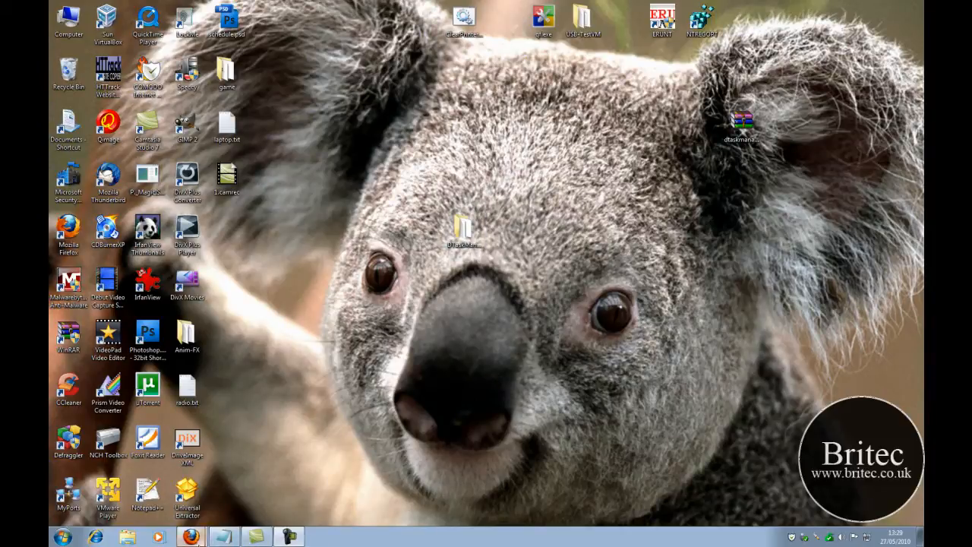
Step: Browse the Dimio's Tools DTaskManager page, then launch DTaskManager.exe from its desktop folder
click(189, 537)
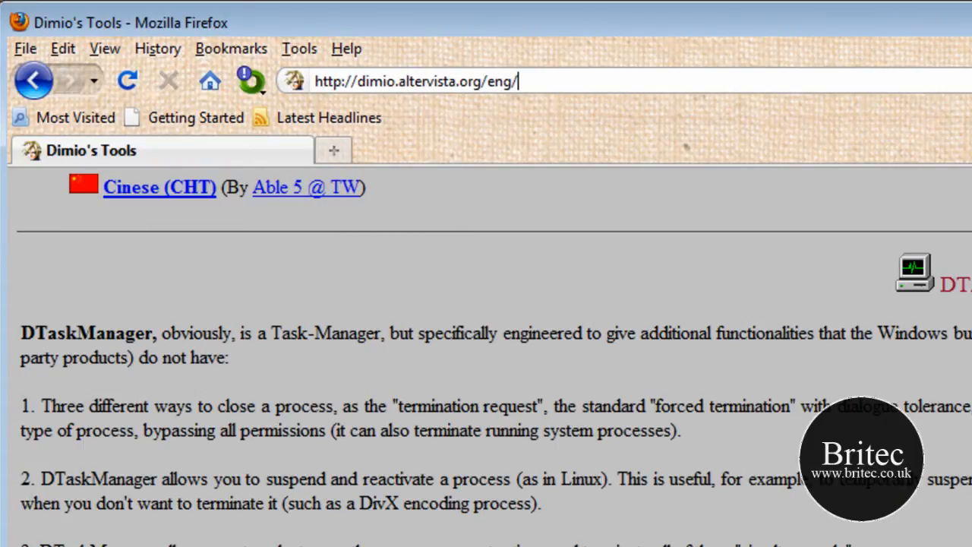
scroll(down, 3)
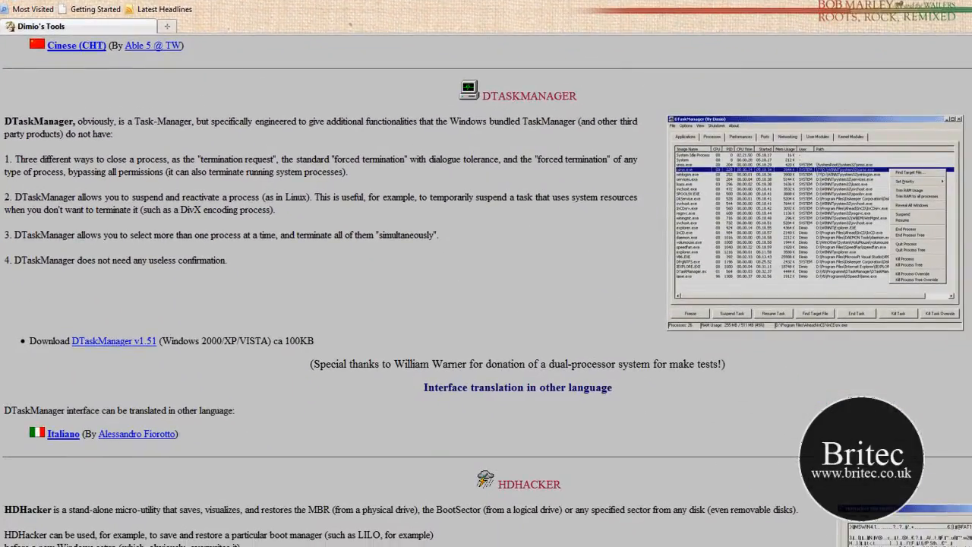
mouse_move(256, 352)
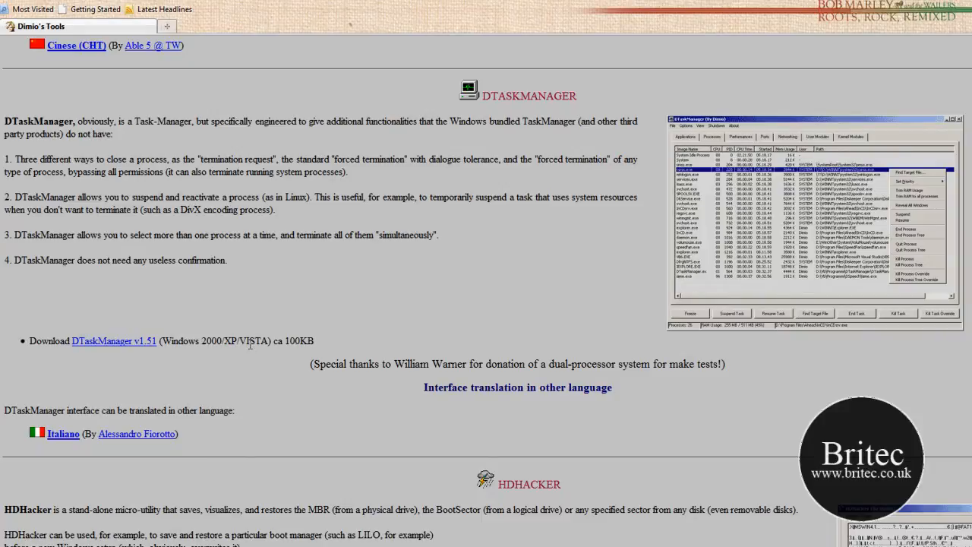
mouse_move(269, 355)
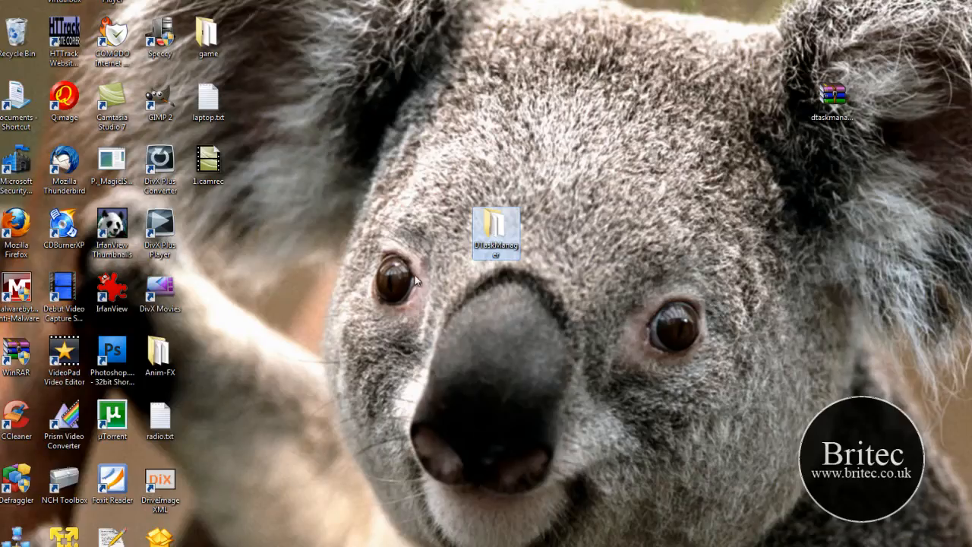
double_click(495, 232)
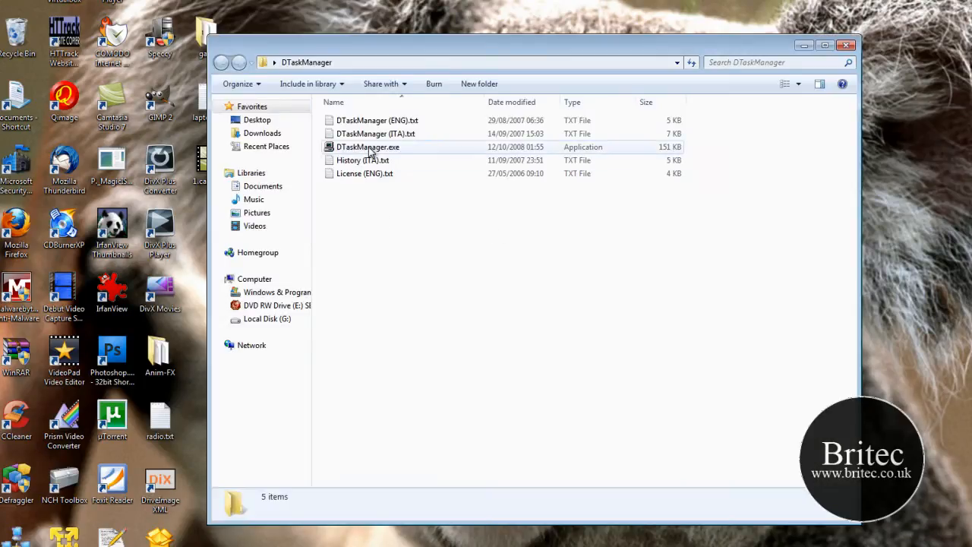
double_click(367, 147)
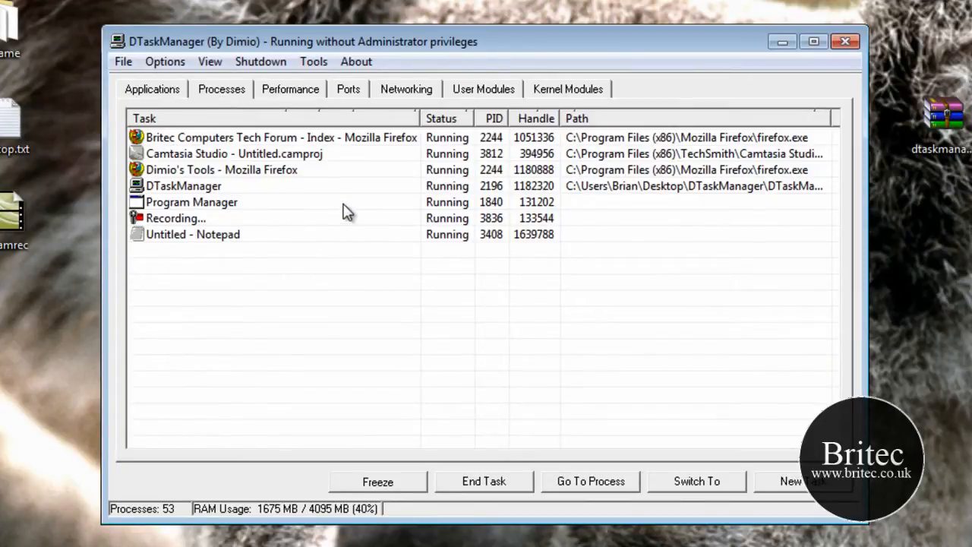
Step: Switch to the Processes tab listing CPU, PID, CPU time and memory per process
click(221, 88)
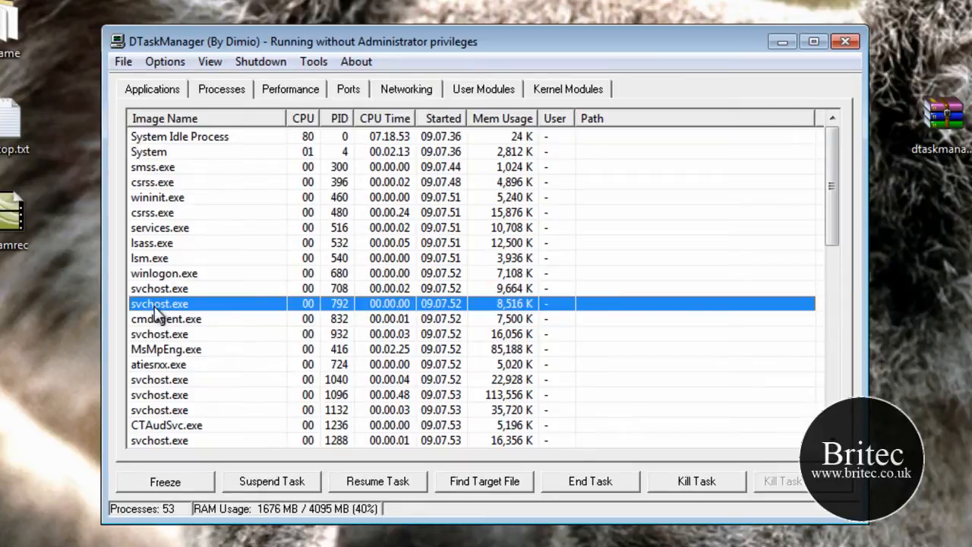
right_click(159, 303)
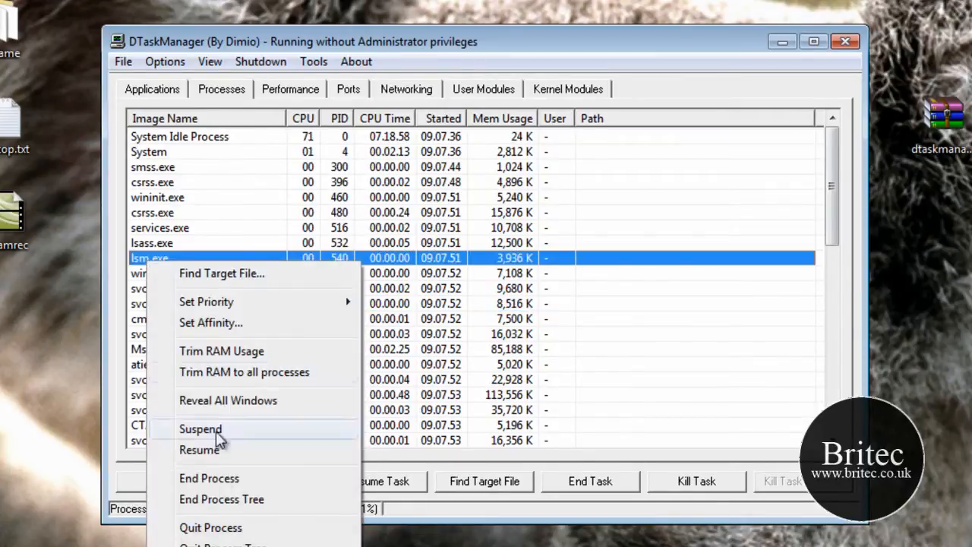
mouse_move(221, 273)
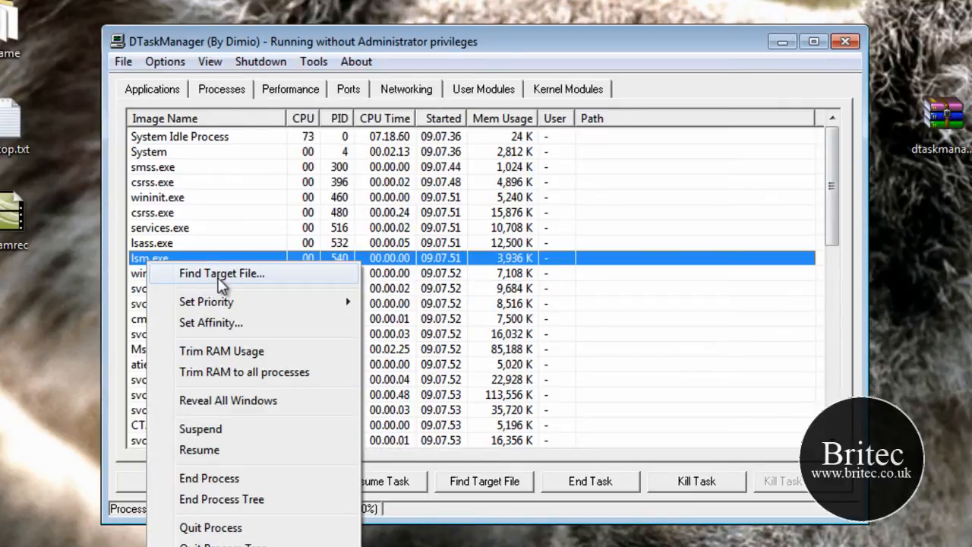
mouse_move(206, 302)
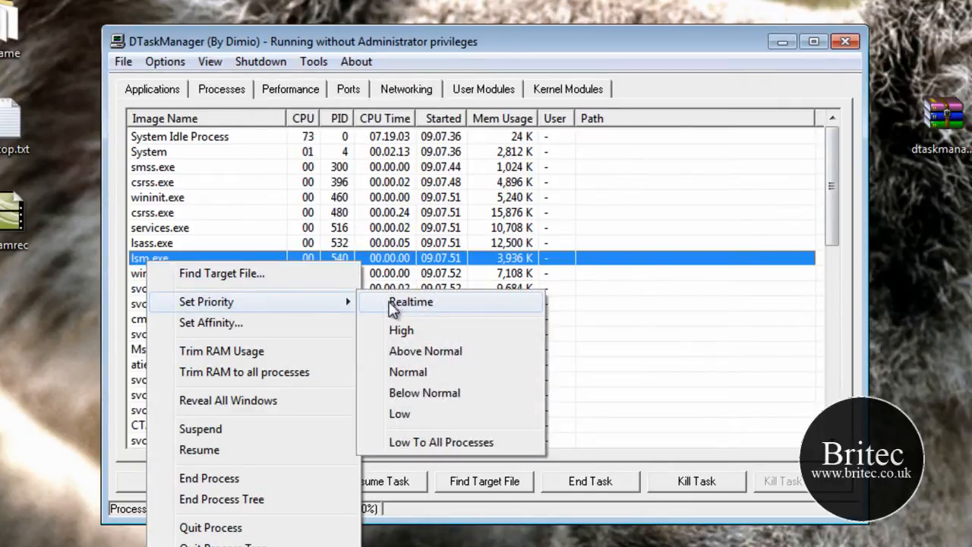
mouse_move(401, 393)
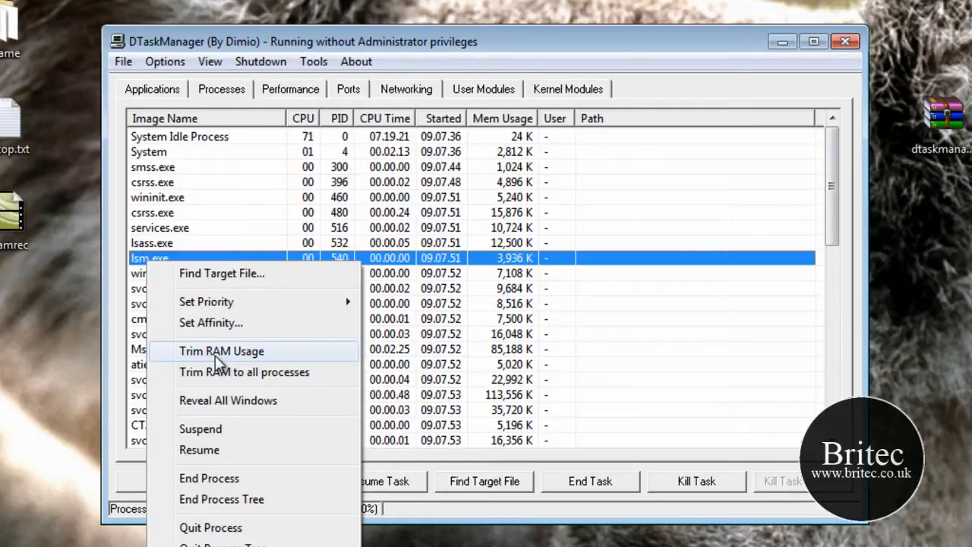
mouse_move(224, 377)
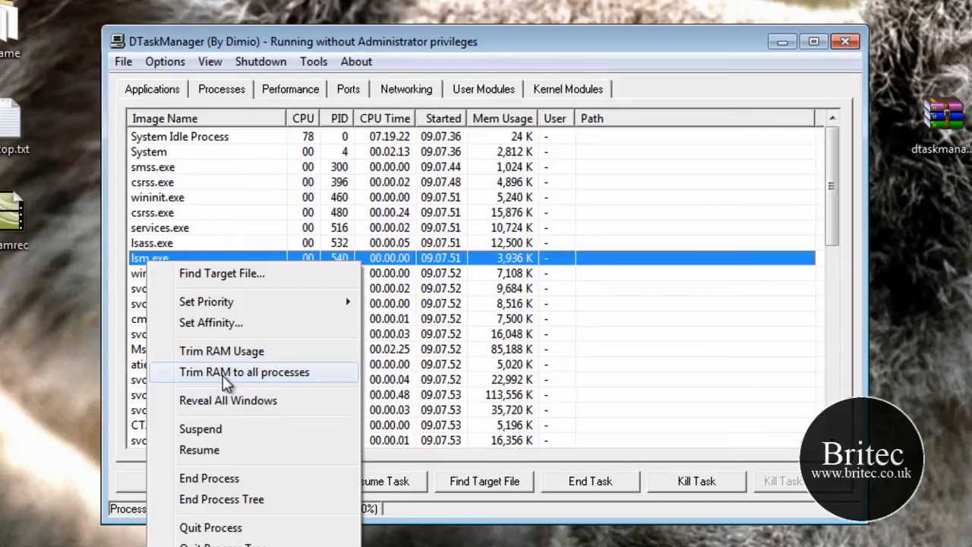
mouse_move(239, 351)
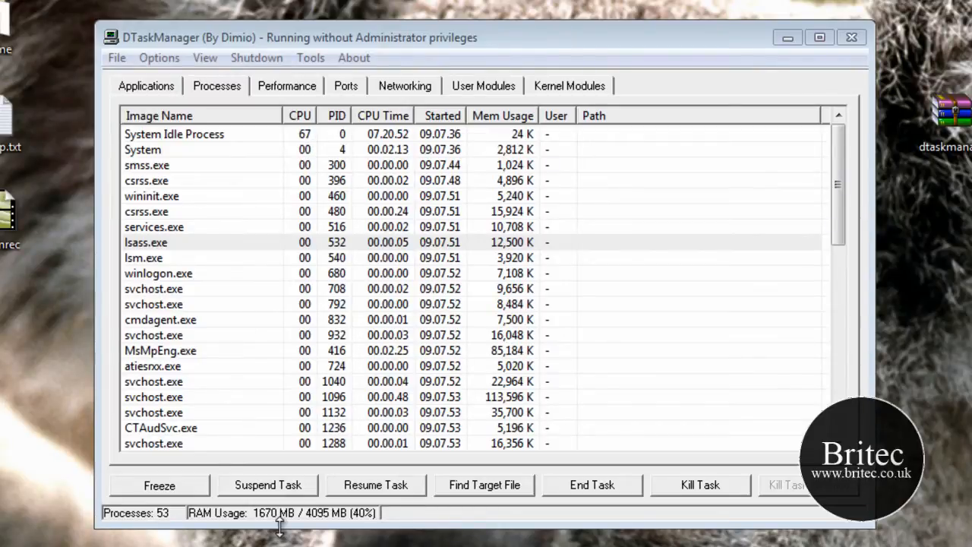
click(146, 241)
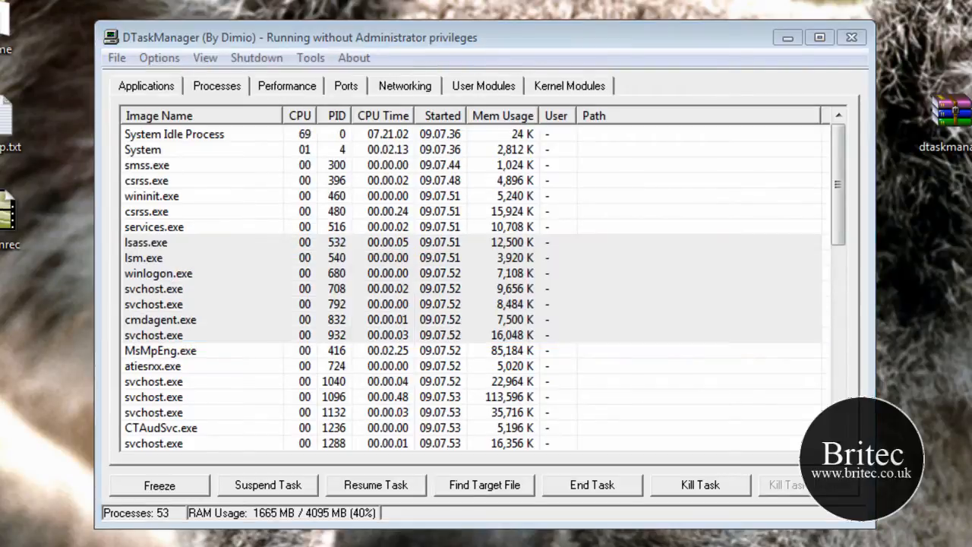
click(145, 241)
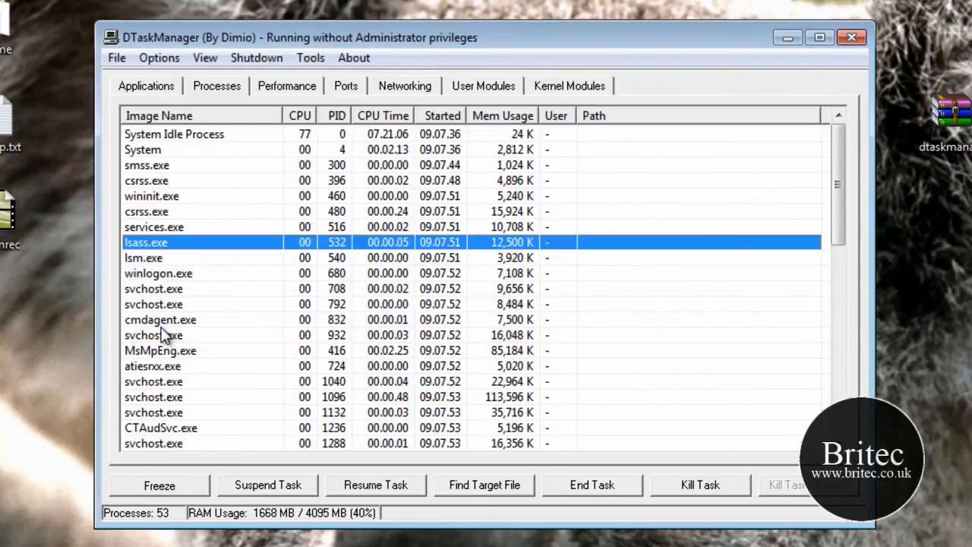
right_click(160, 319)
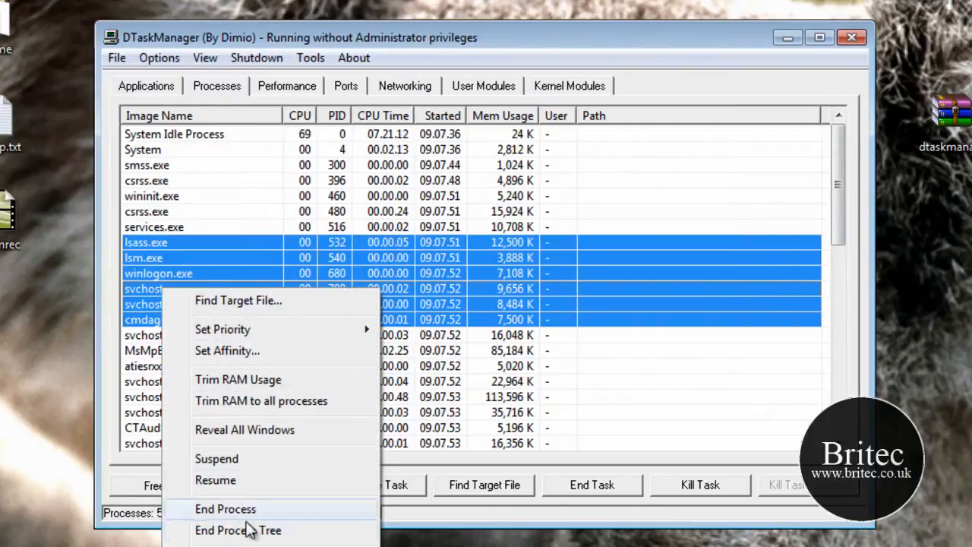
mouse_move(236, 509)
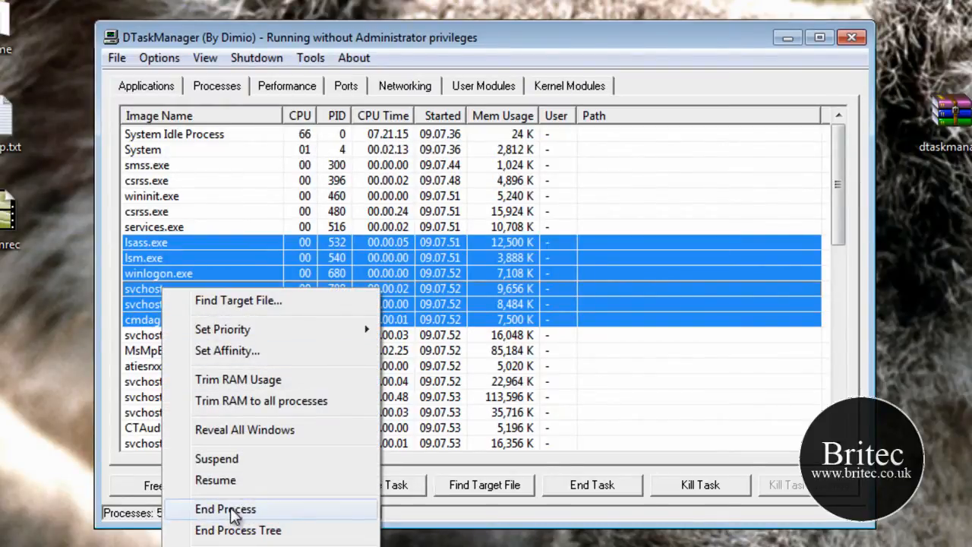
mouse_move(515, 262)
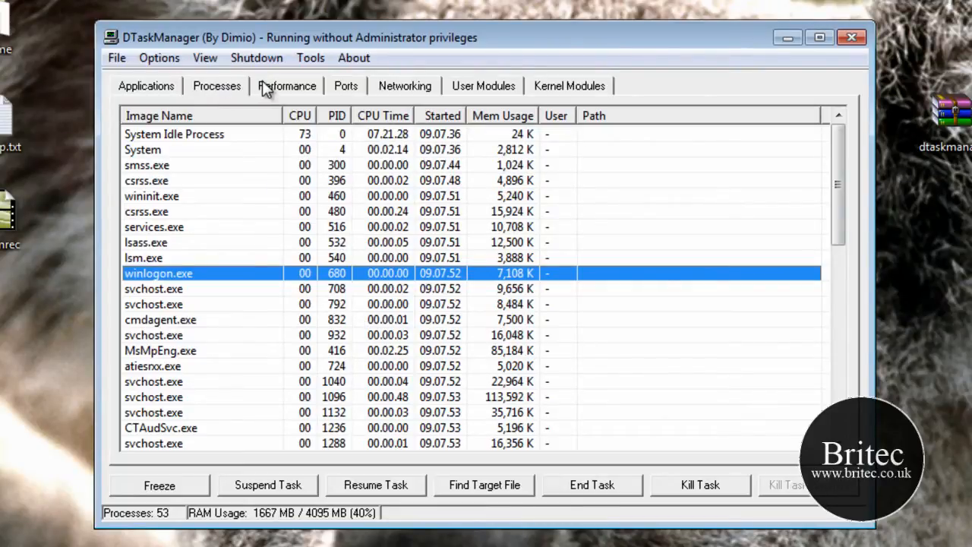
click(286, 85)
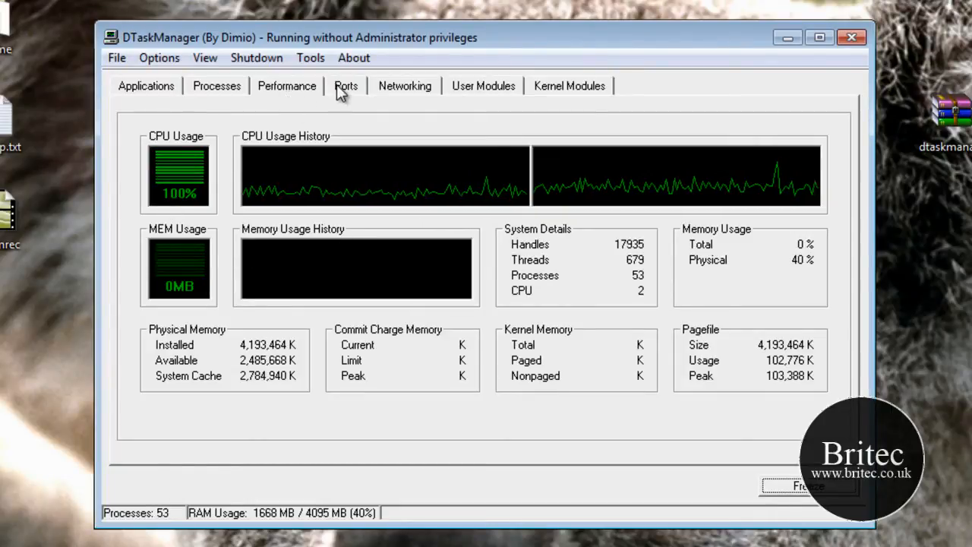
Step: Show the open network ports with local IPs, ports, protocol and status
click(346, 85)
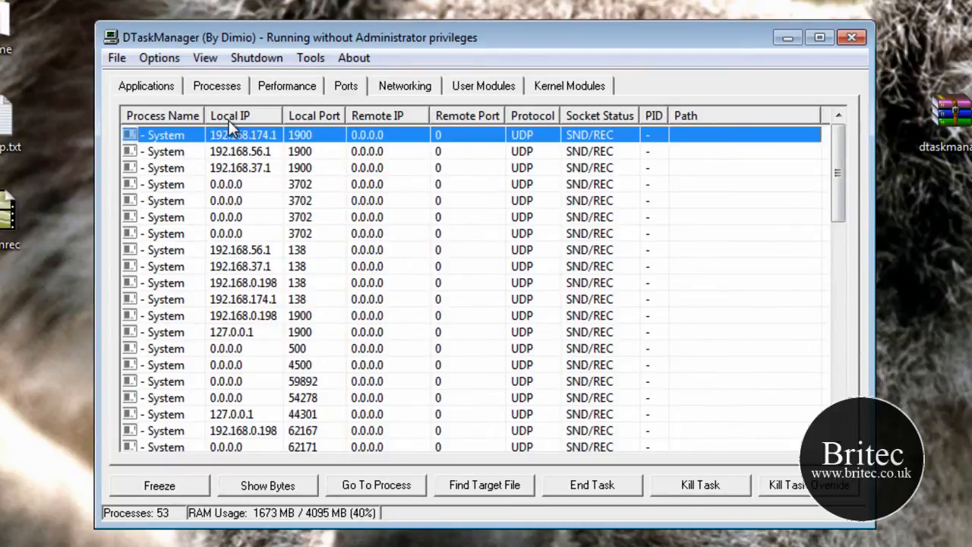
mouse_move(318, 148)
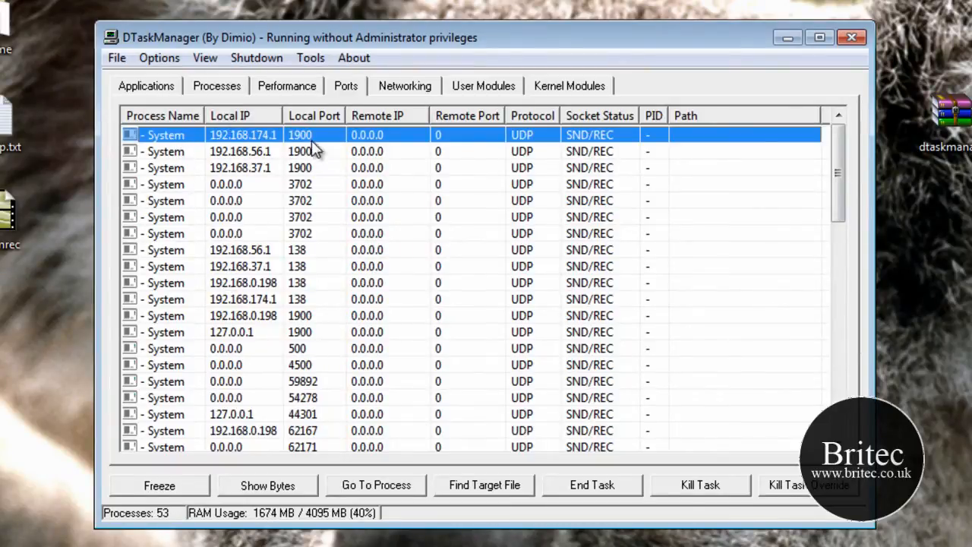
mouse_move(367, 156)
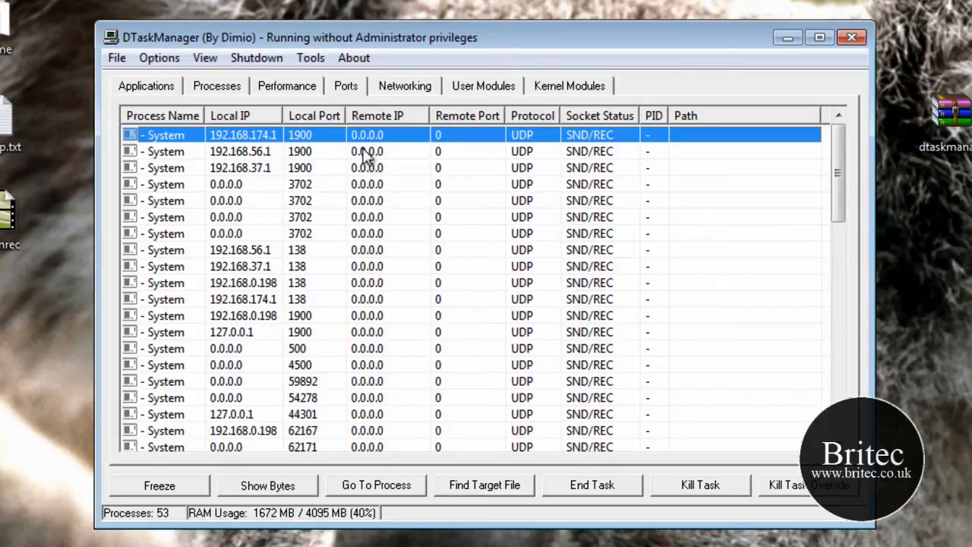
mouse_move(532, 213)
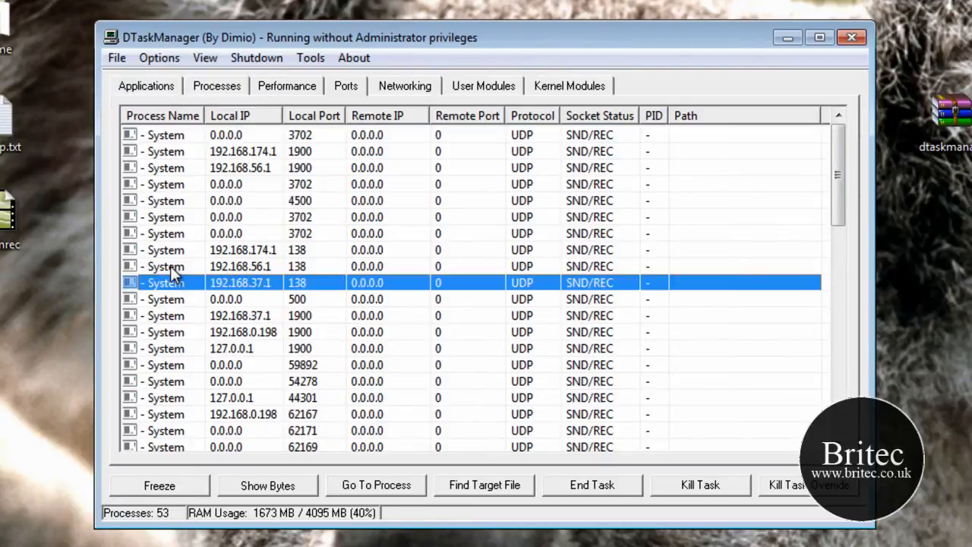
Step: Show the context actions, like Find File and Kill Task, for a System UDP port
right_click(167, 283)
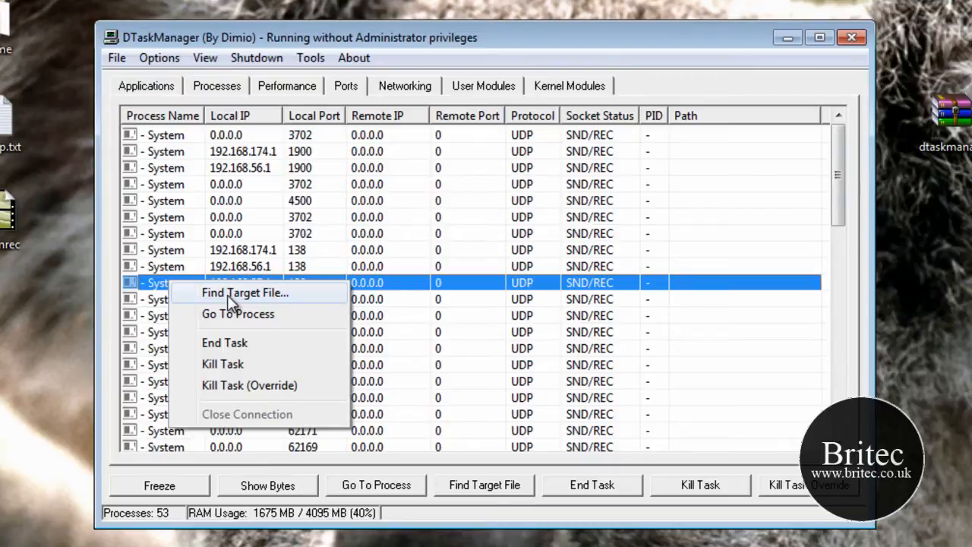
mouse_move(231, 315)
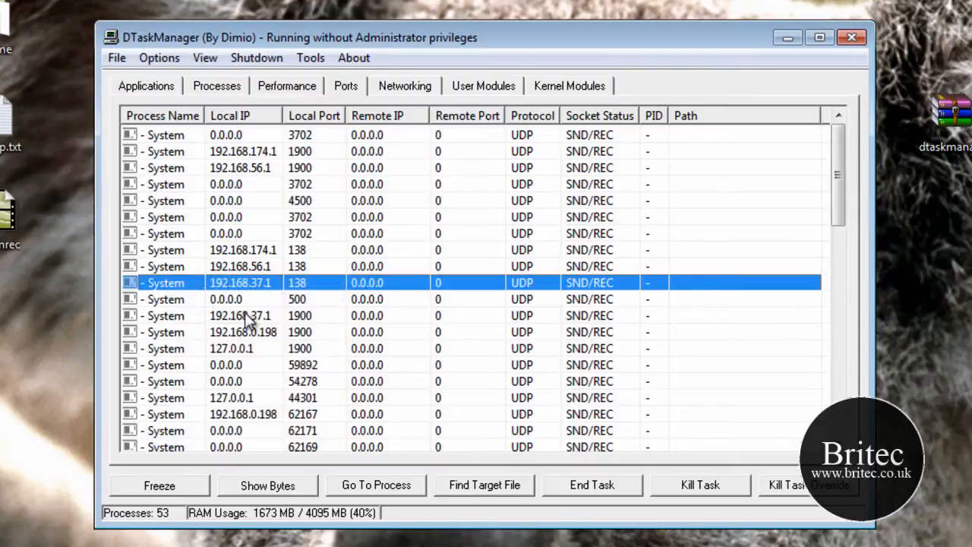
mouse_move(263, 289)
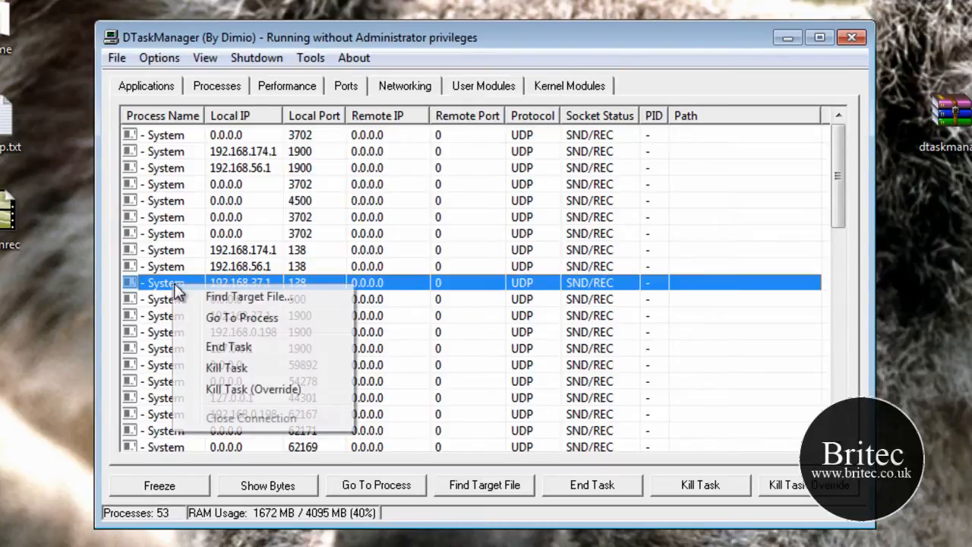
mouse_move(233, 399)
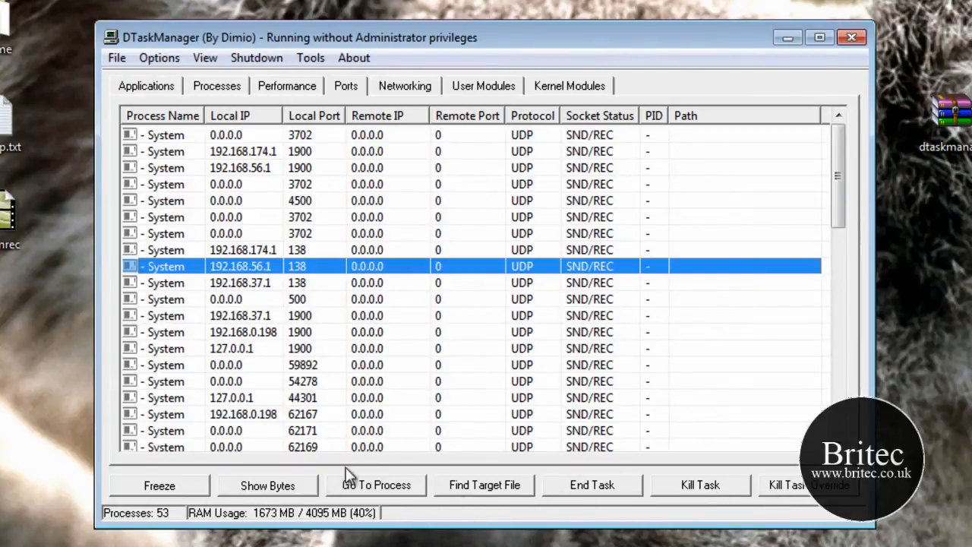
Step: Select atiesrxx.exe in the process list, then show the Networking adapters overview
click(216, 85)
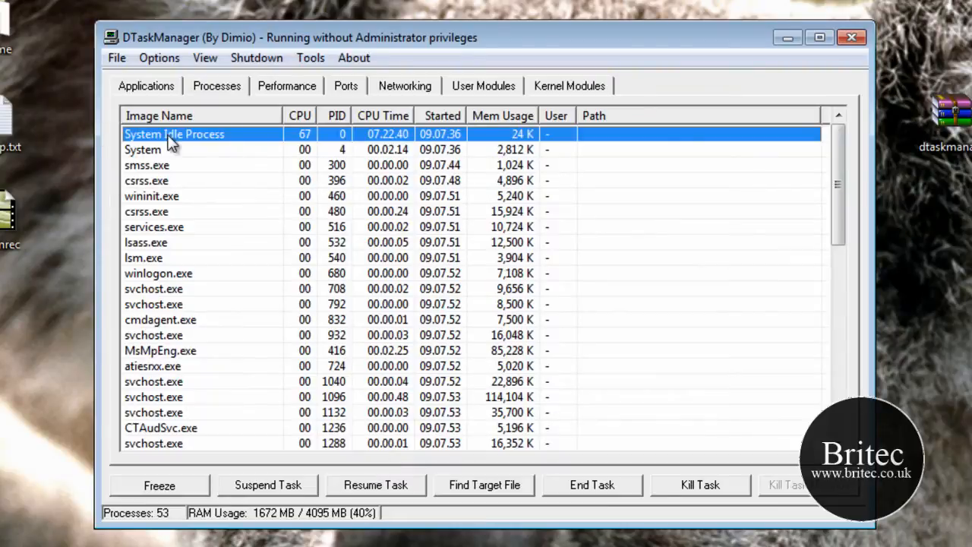
mouse_move(152, 393)
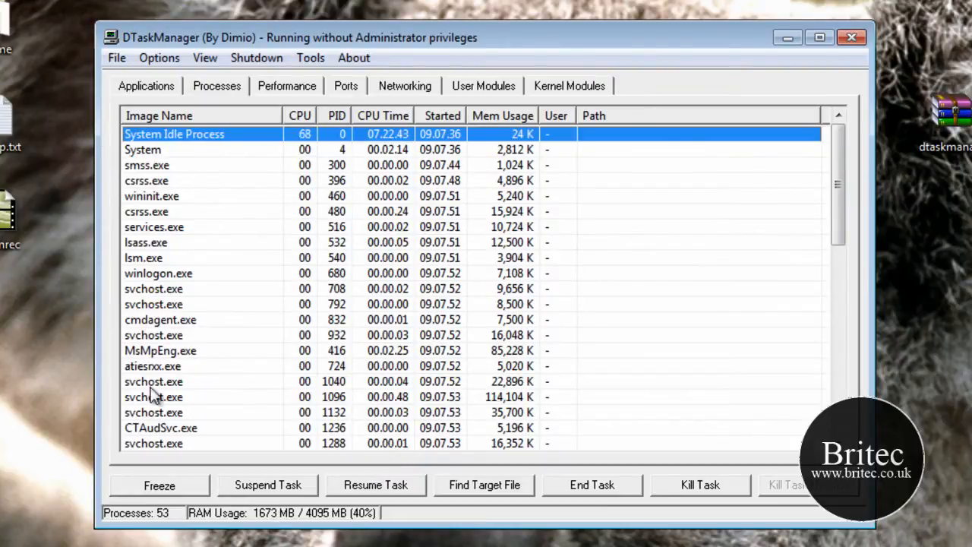
click(152, 366)
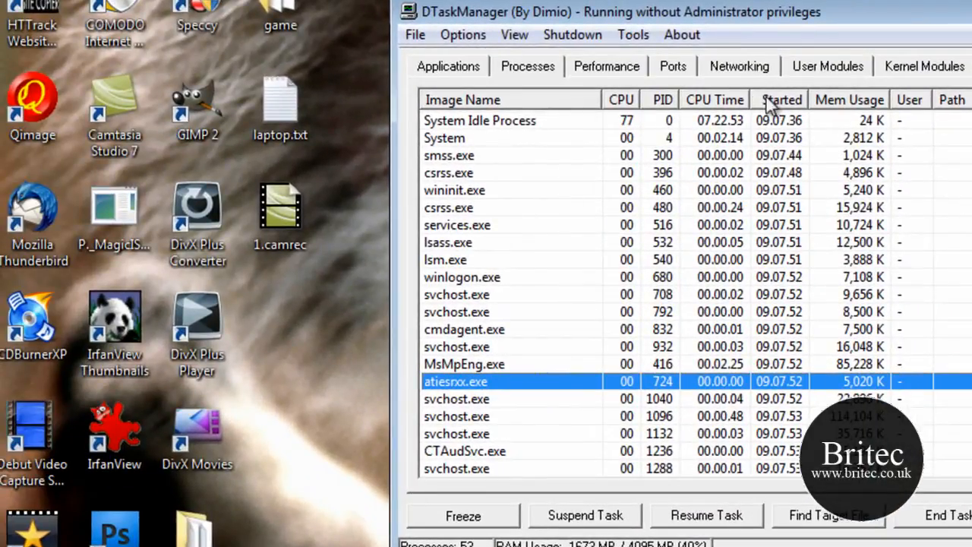
click(738, 66)
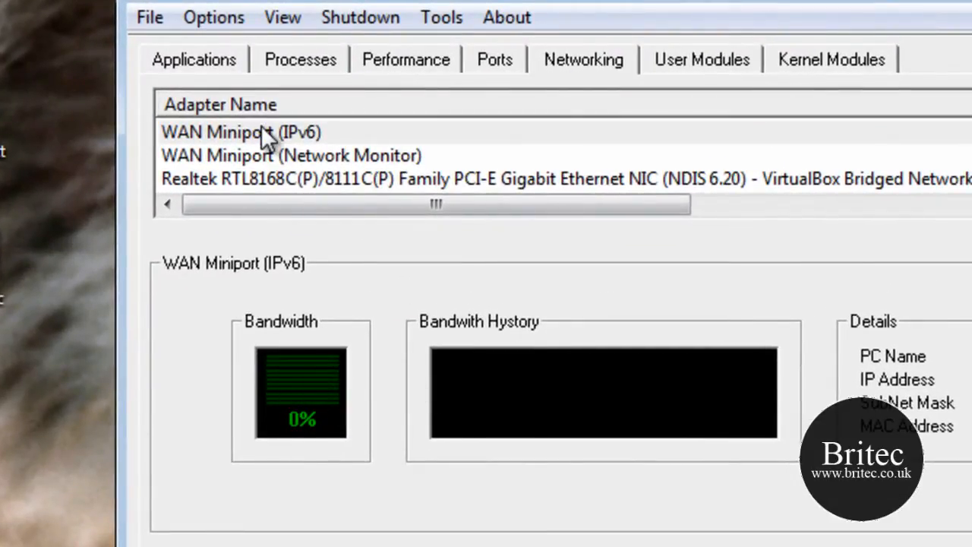
Step: View details for WAN Miniport (IPv6), then the Realtek Gigabit Ethernet adapter
click(241, 132)
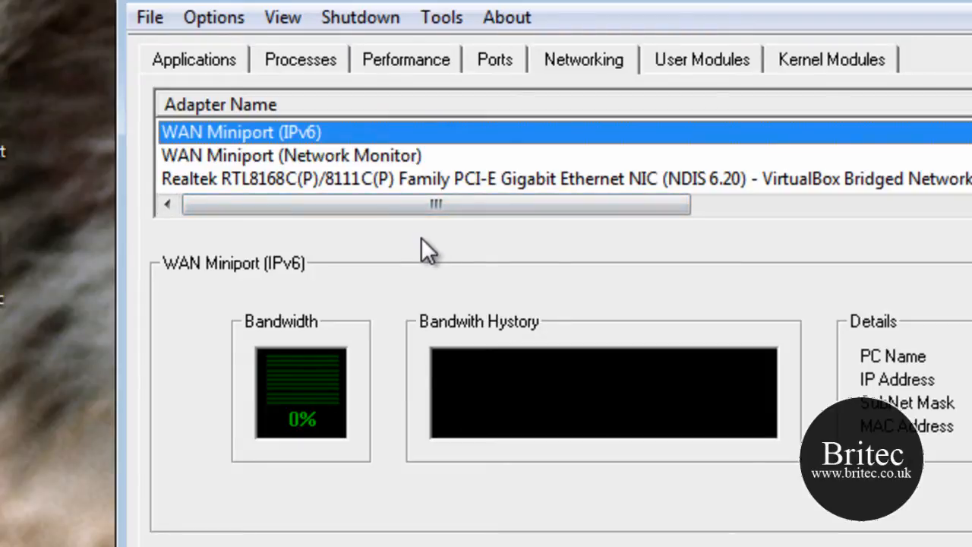
mouse_move(338, 188)
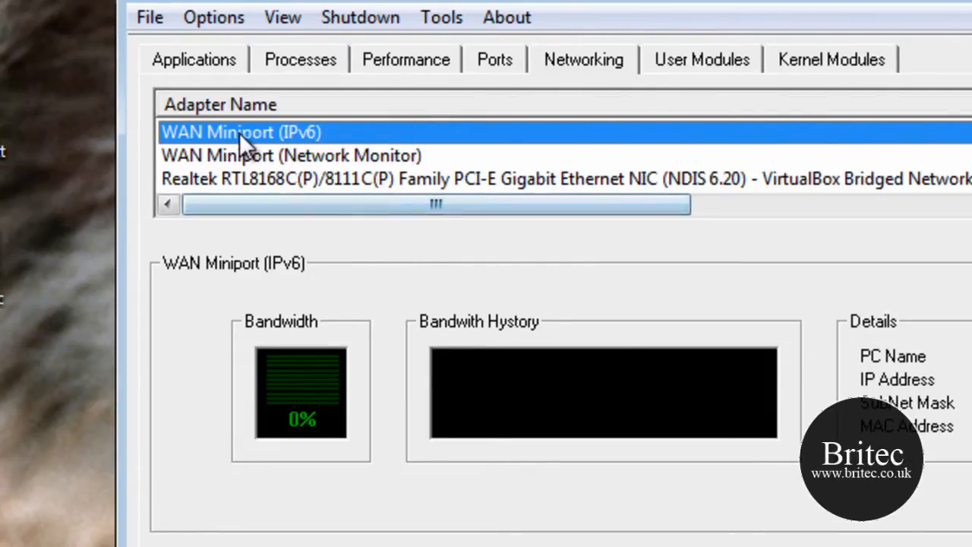
click(455, 178)
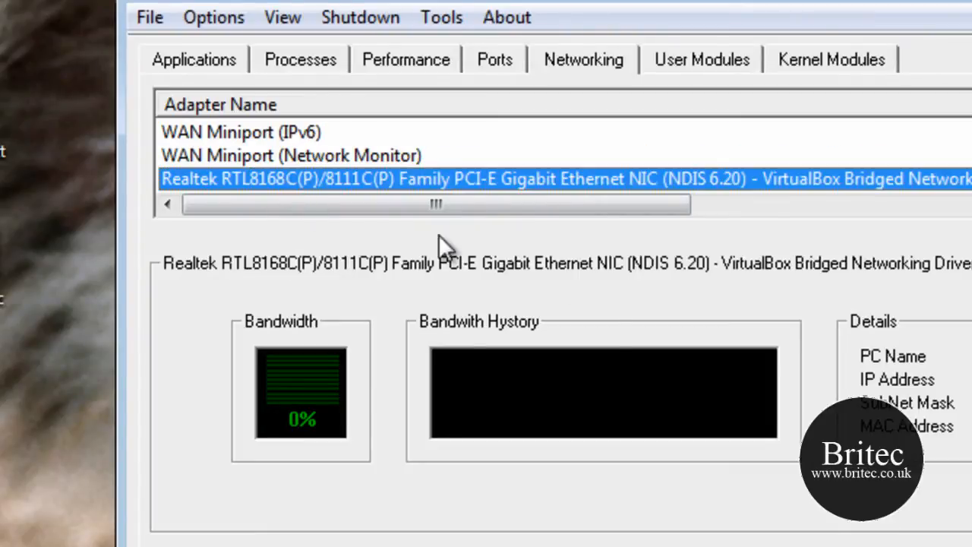
mouse_move(581, 368)
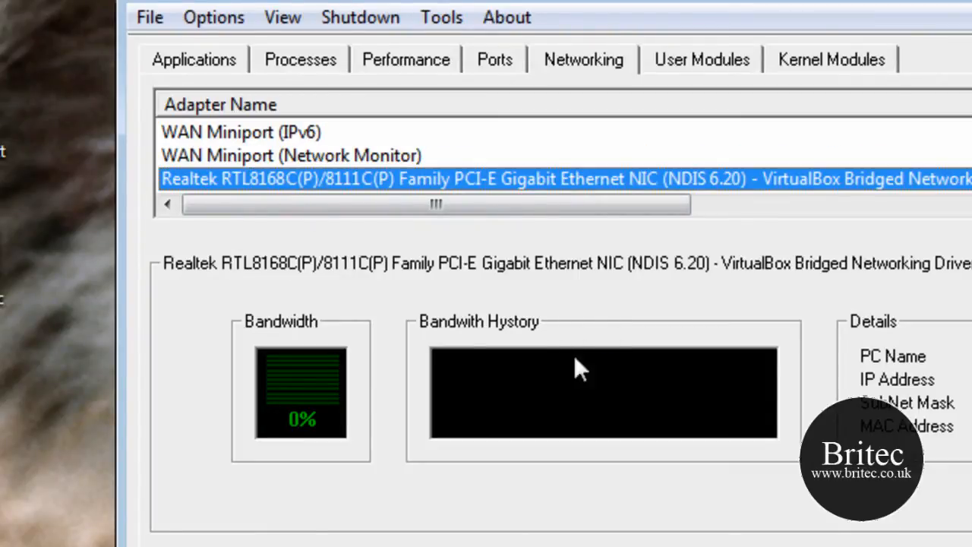
mouse_move(383, 482)
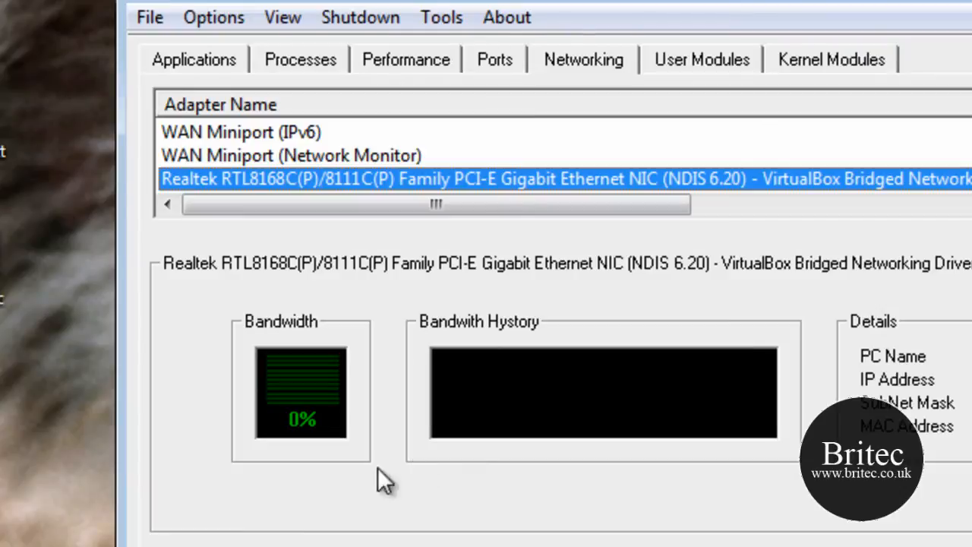
mouse_move(452, 414)
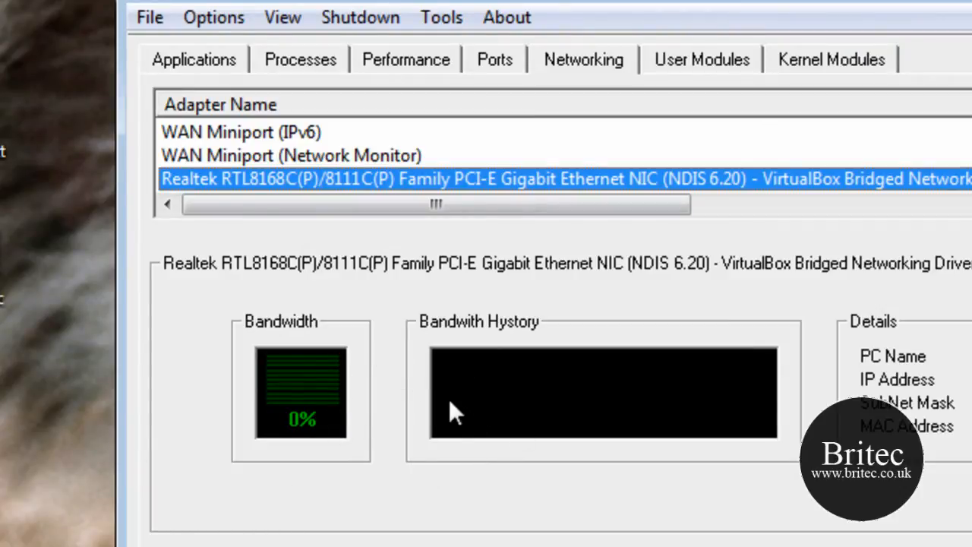
mouse_move(315, 448)
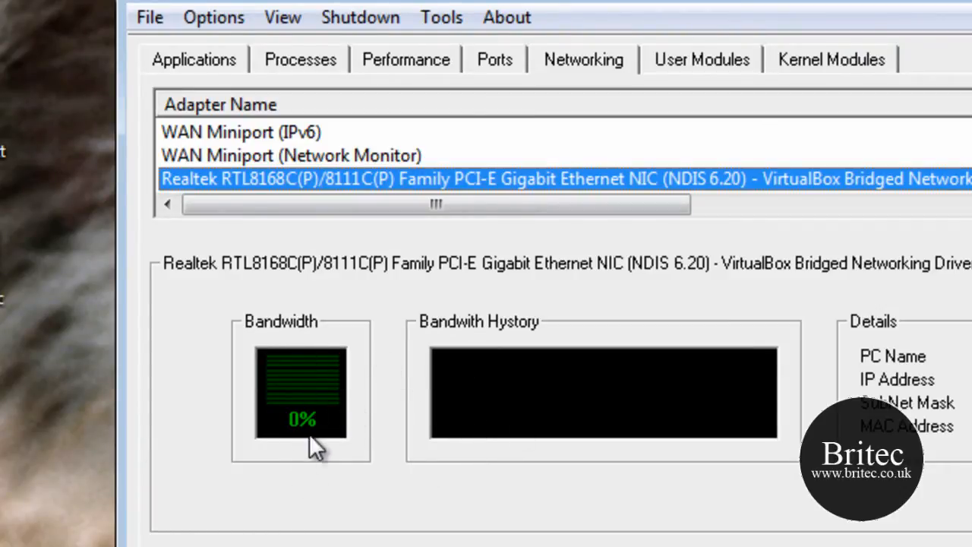
mouse_move(501, 403)
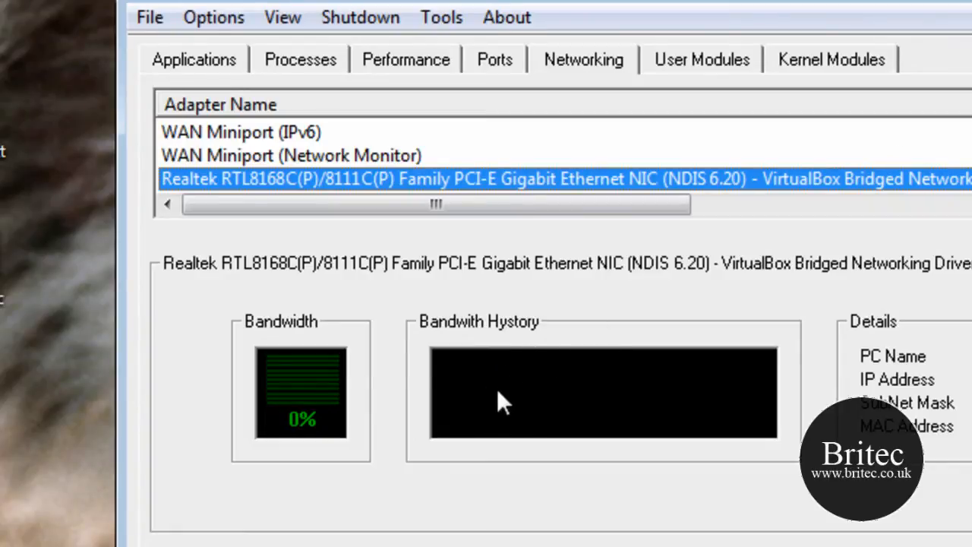
mouse_move(583, 69)
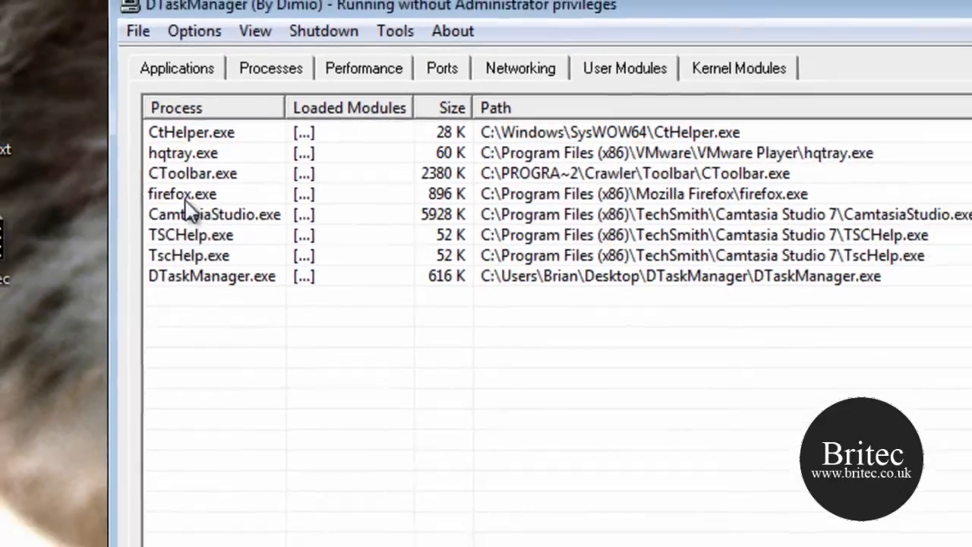
Step: Expand firefox.exe's modules, select sqlite3.dll and open its containing folder
click(181, 194)
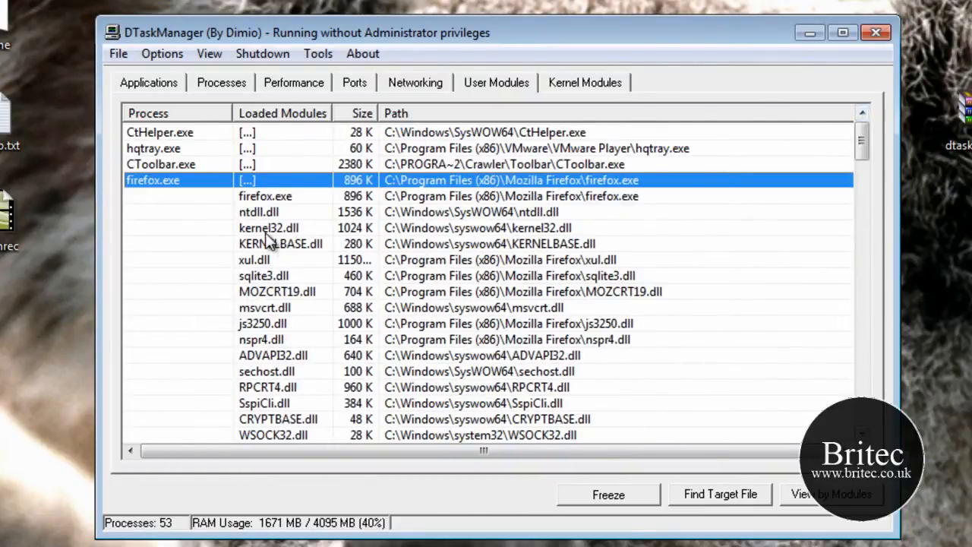
click(263, 275)
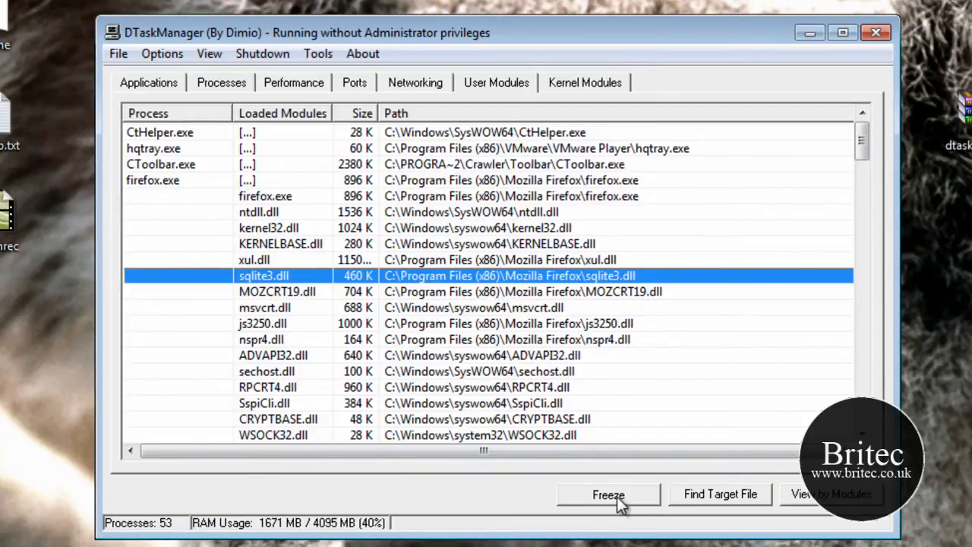
mouse_move(720, 495)
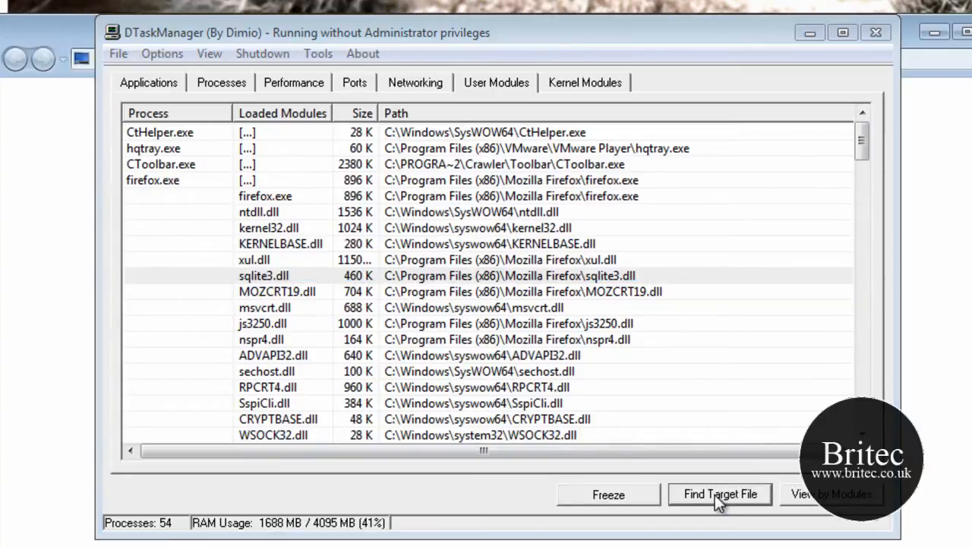
click(719, 493)
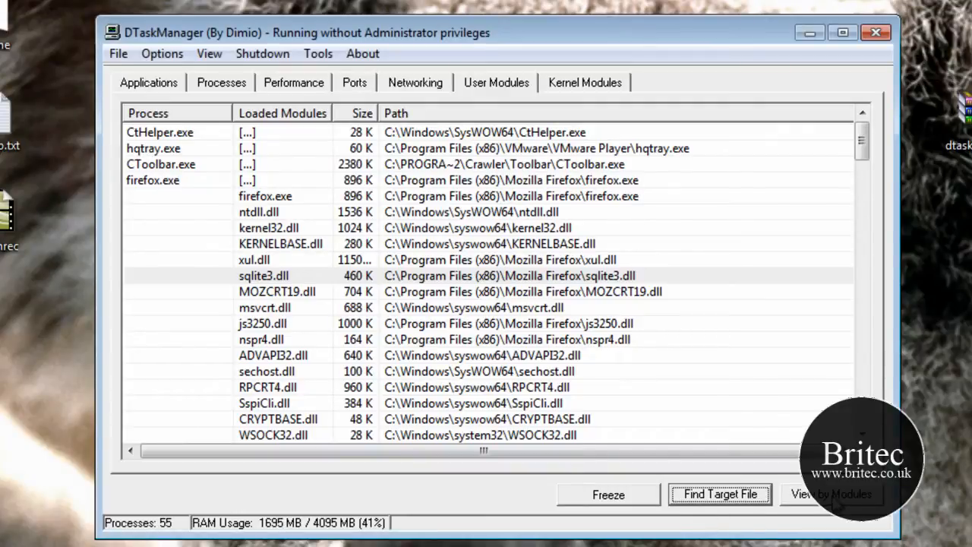
Step: Regroup the module list by module name, then back to by process
click(831, 493)
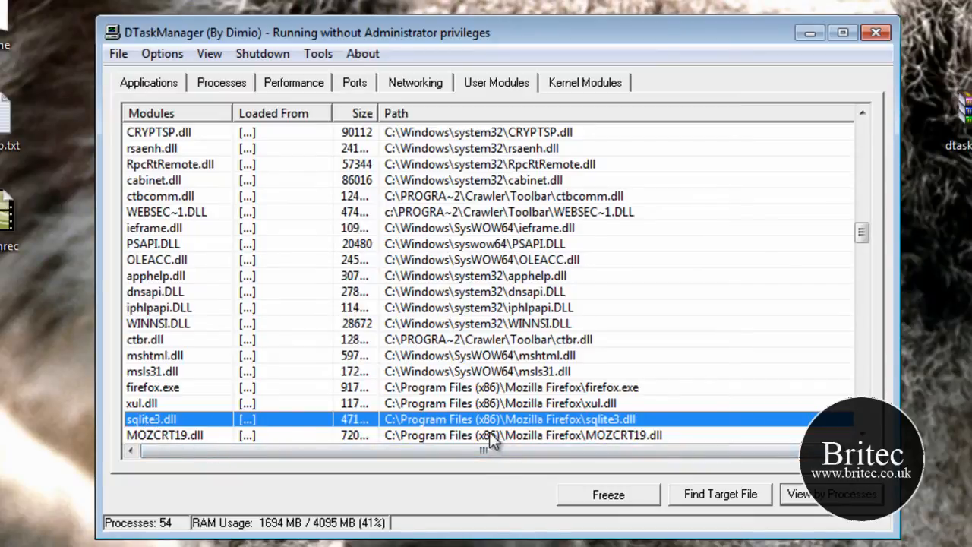
mouse_move(372, 444)
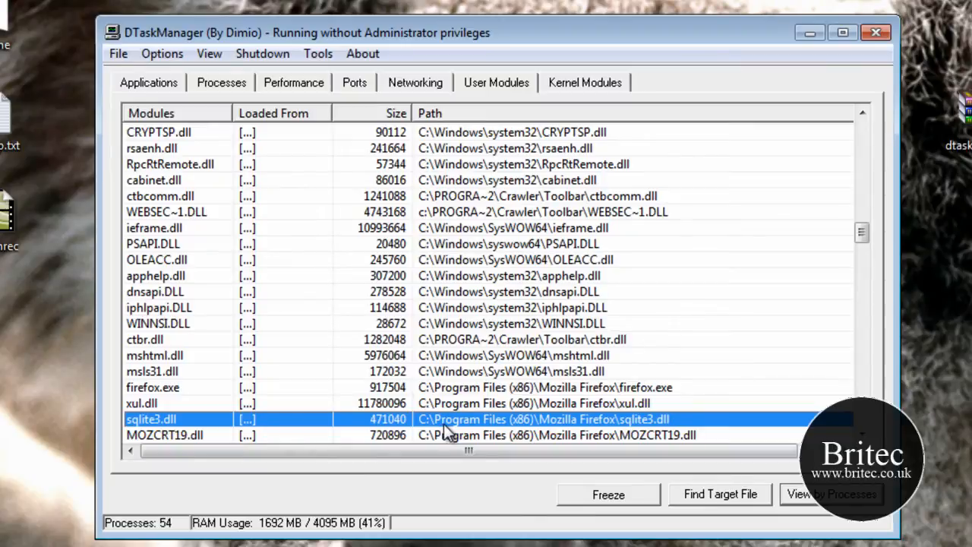
mouse_move(466, 435)
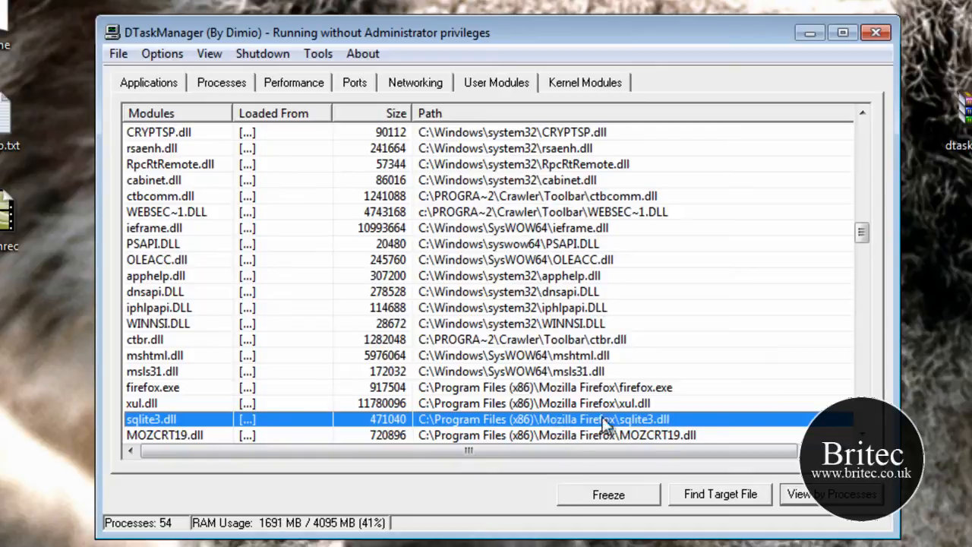
mouse_move(626, 427)
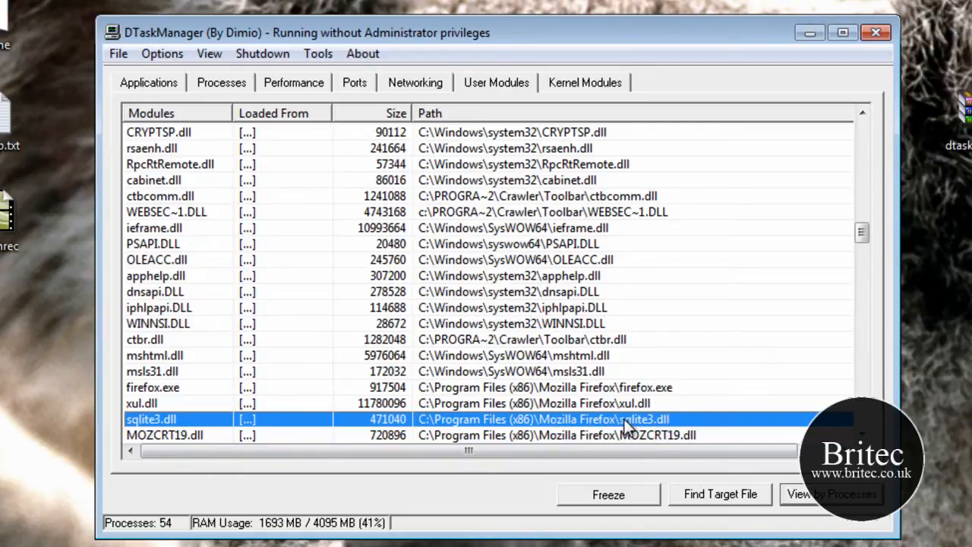
mouse_move(653, 435)
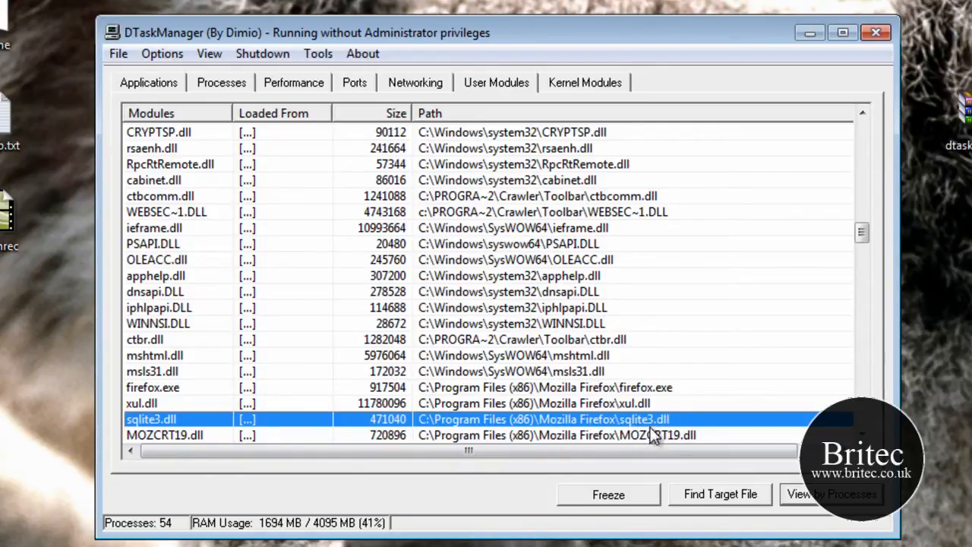
mouse_move(627, 437)
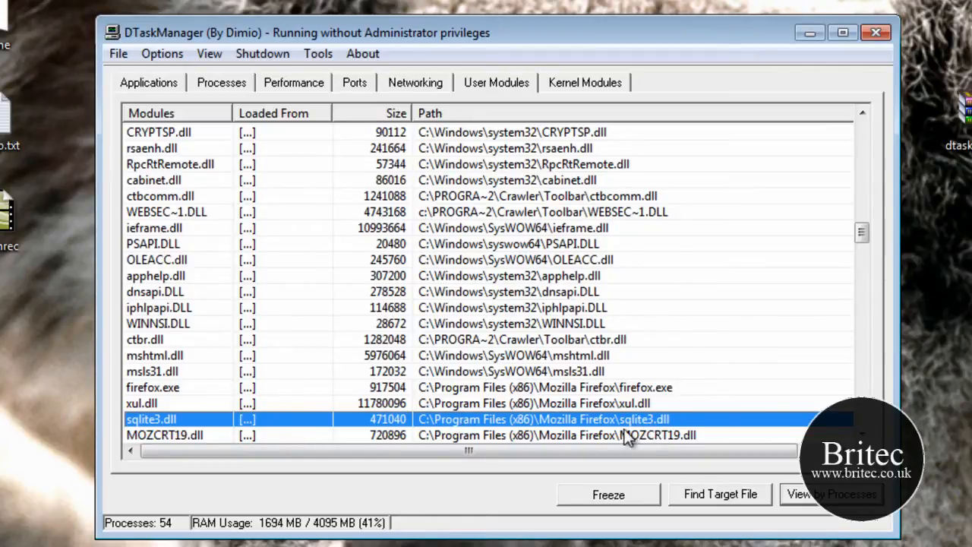
mouse_move(678, 424)
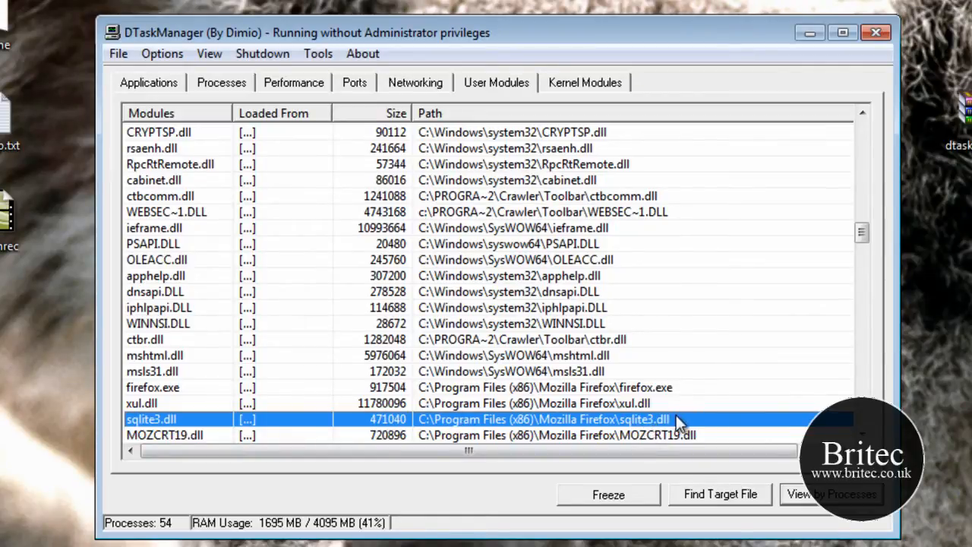
mouse_move(319, 182)
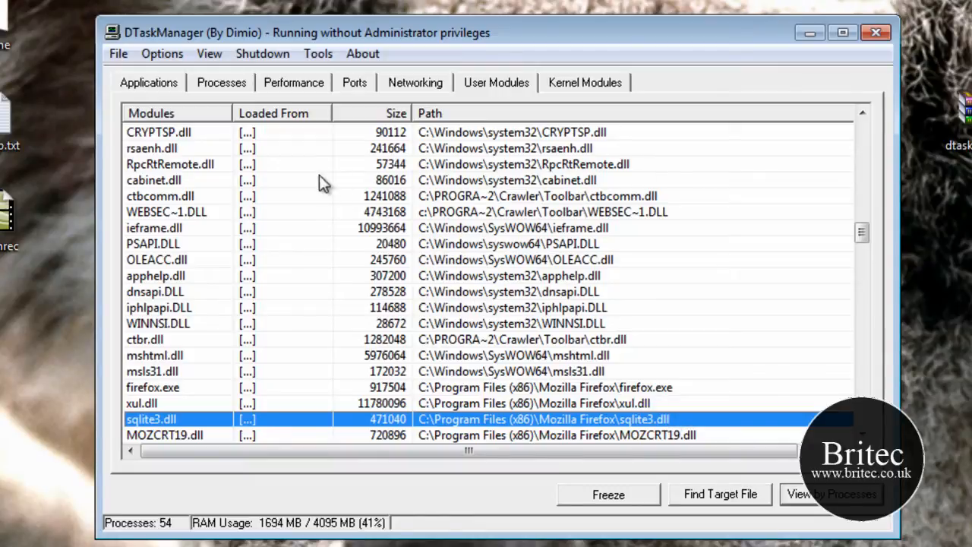
mouse_move(486, 87)
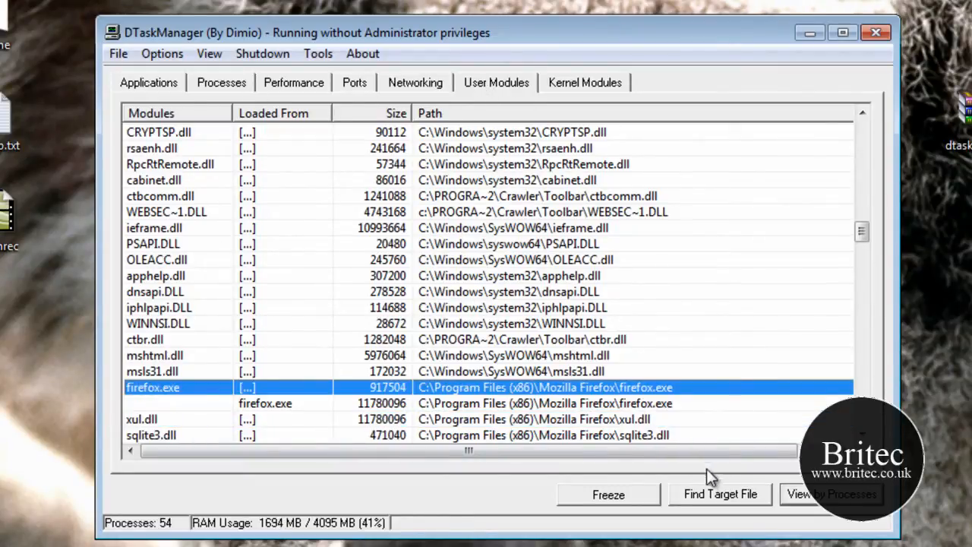
click(830, 494)
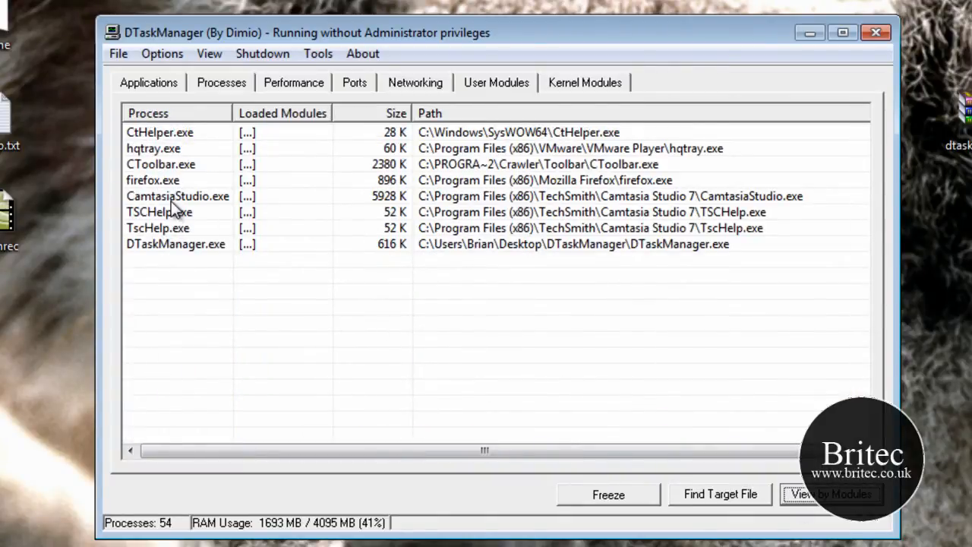
click(153, 148)
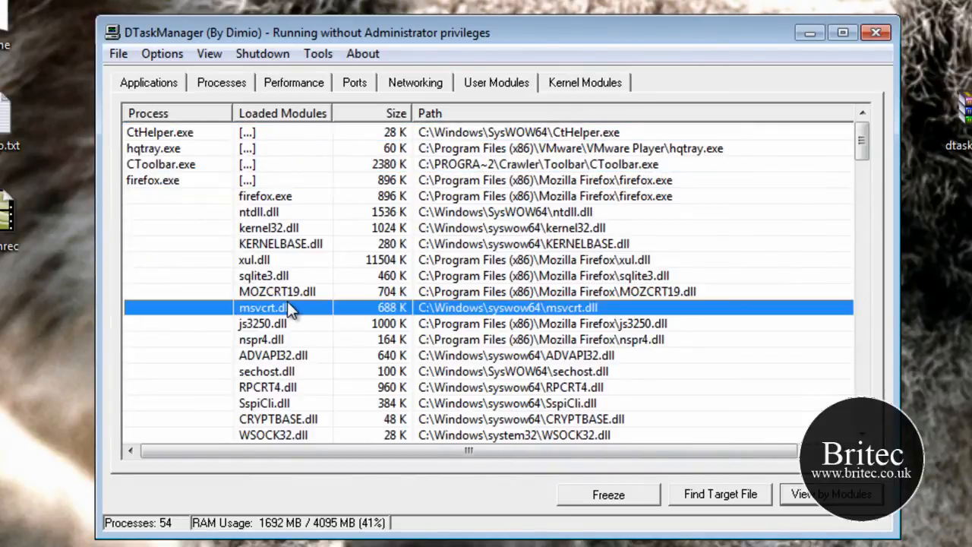
mouse_move(253, 328)
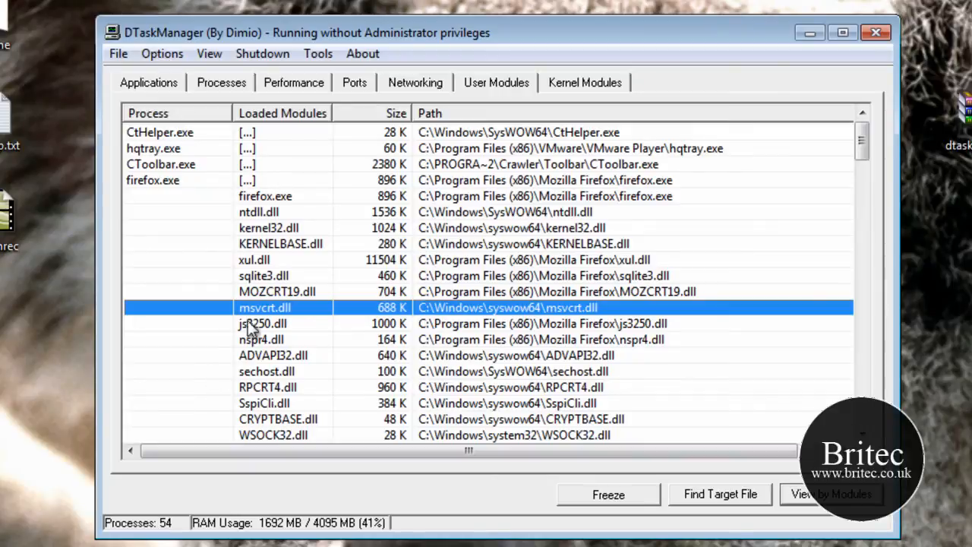
click(262, 324)
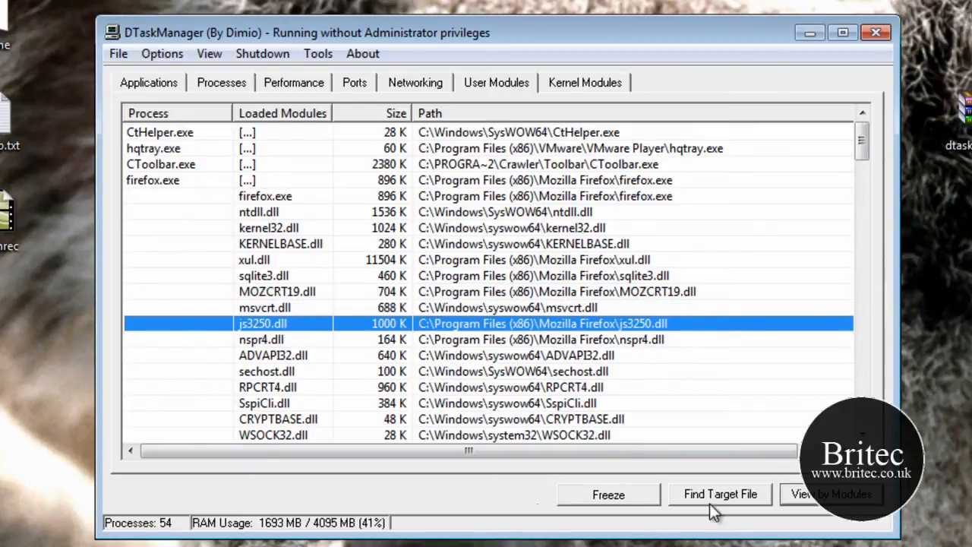
Step: Inspect the Beep.SYS, ATMFD.DLL, ataport.SYS and afd.sys kernel modules, scrolling to kbdclass.sys
click(583, 82)
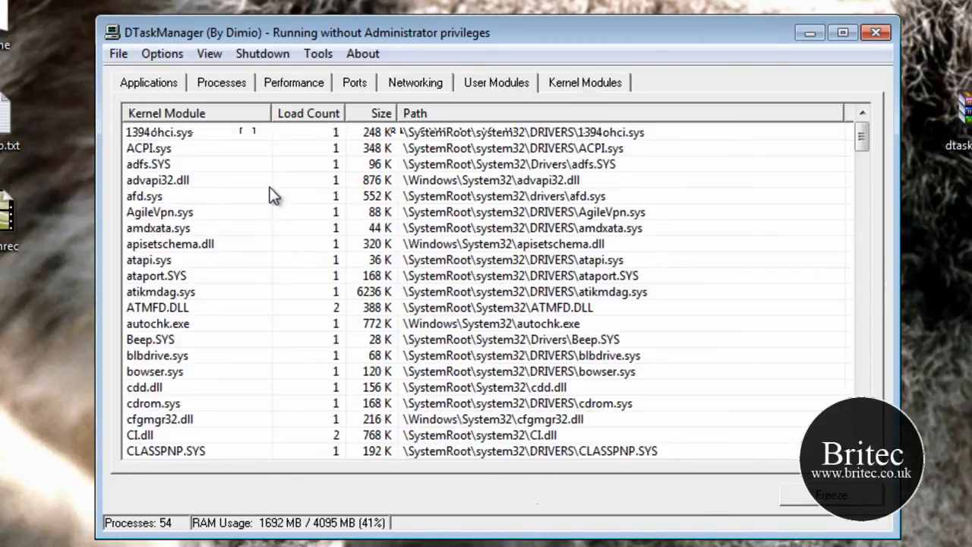
mouse_move(156, 269)
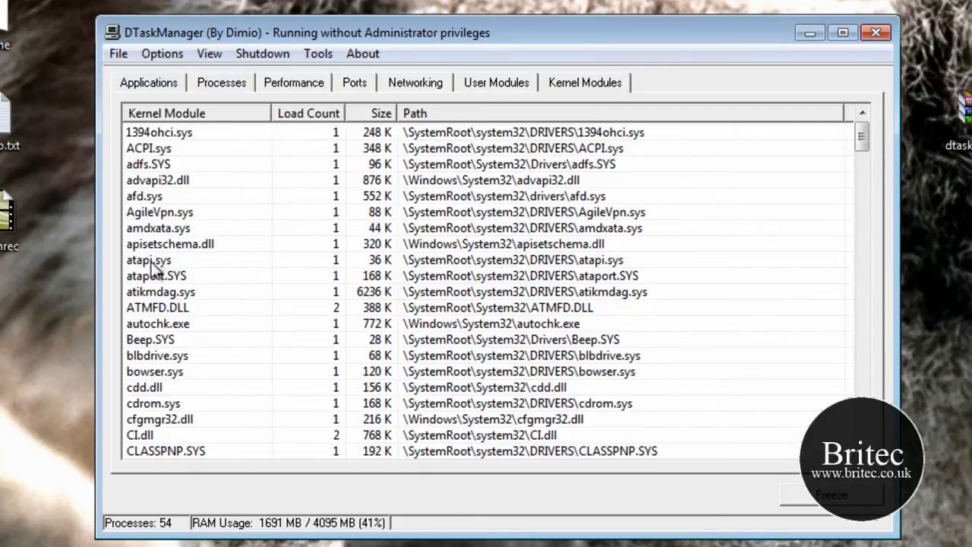
mouse_move(159, 296)
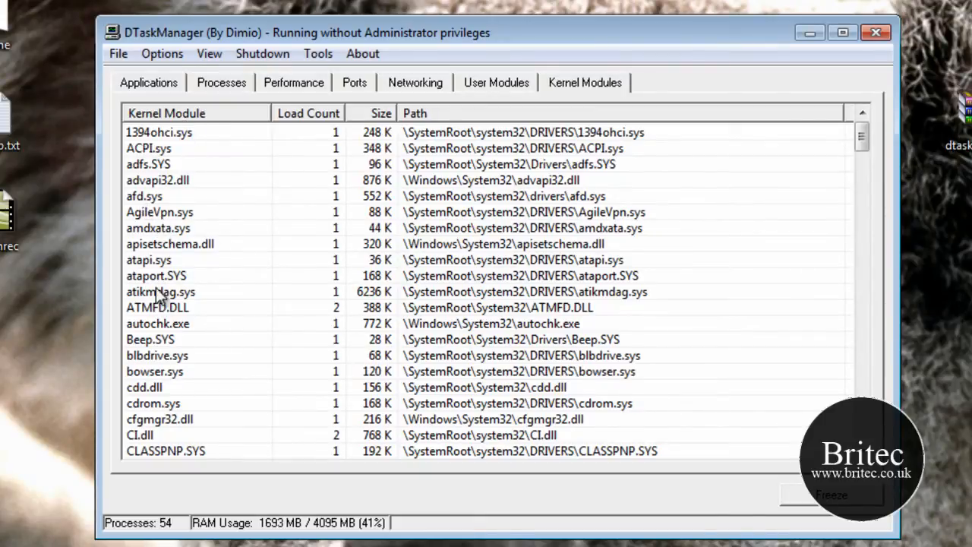
click(150, 339)
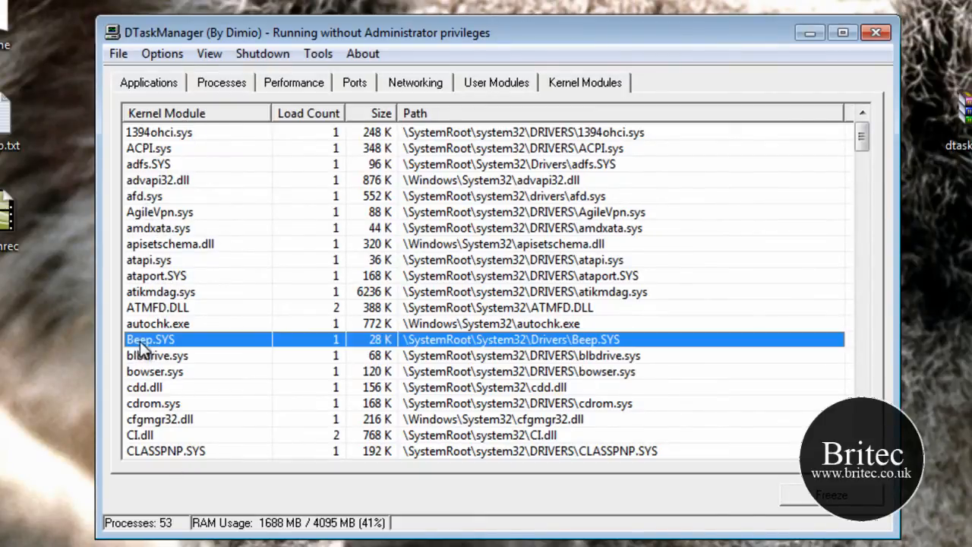
mouse_move(555, 429)
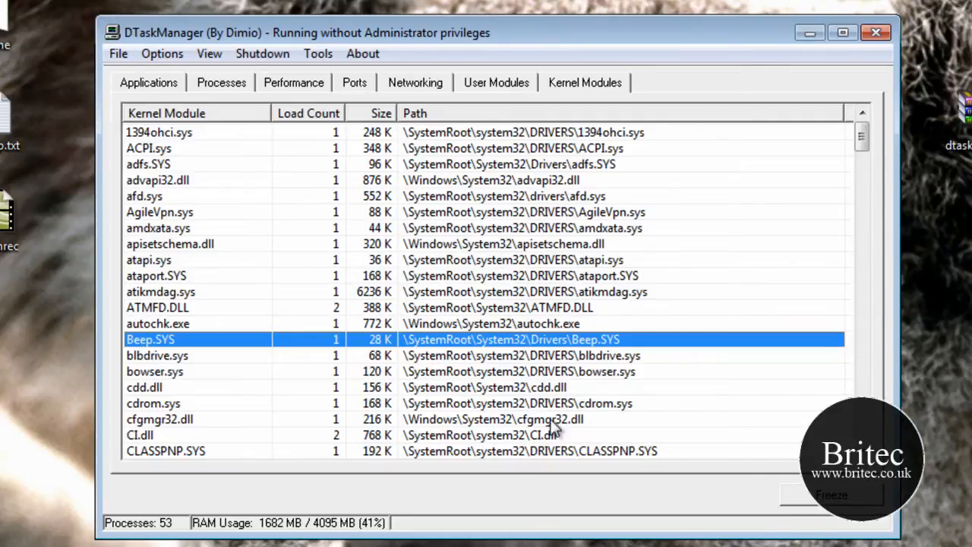
mouse_move(553, 429)
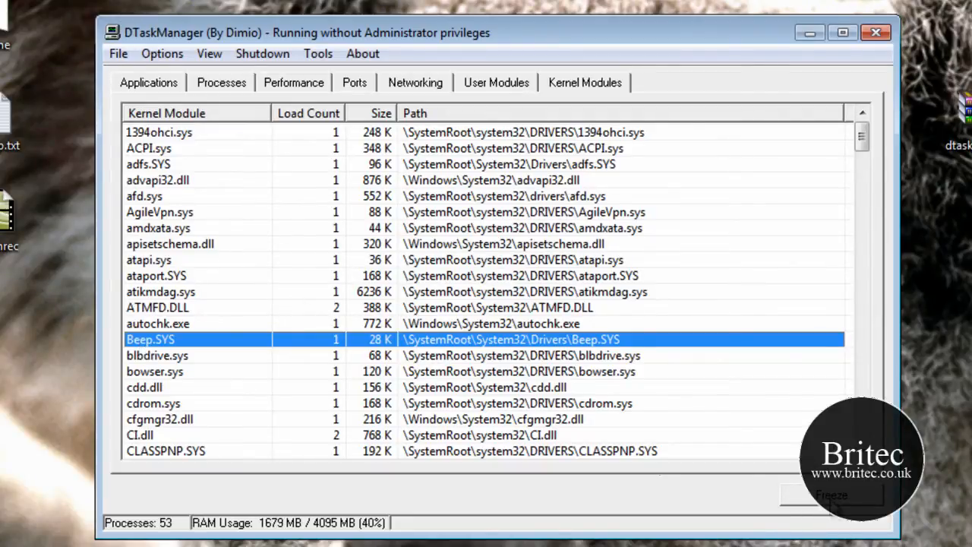
click(157, 307)
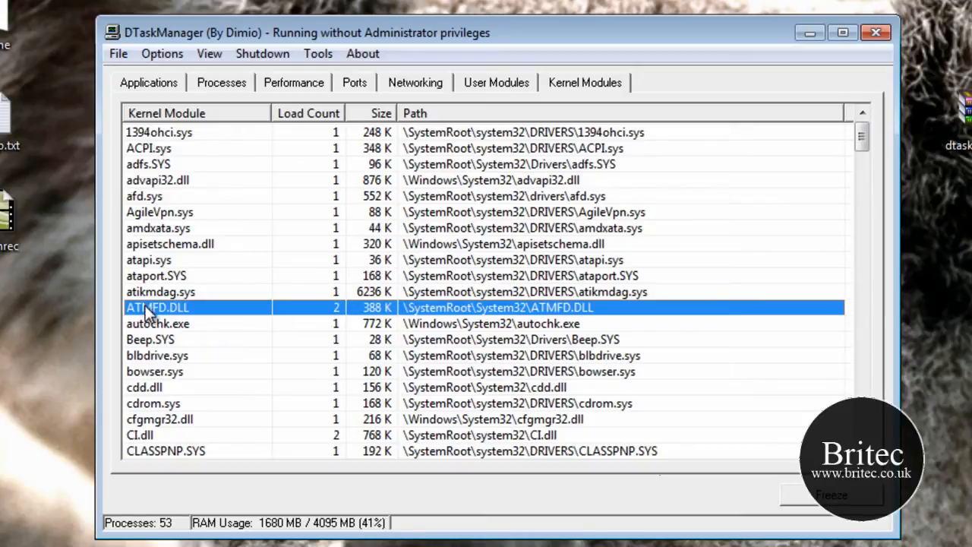
click(520, 276)
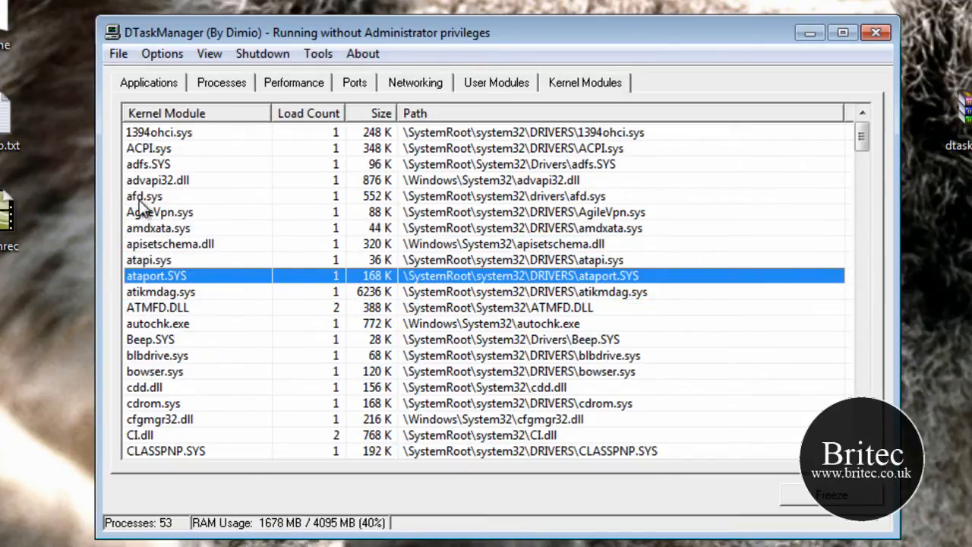
click(145, 196)
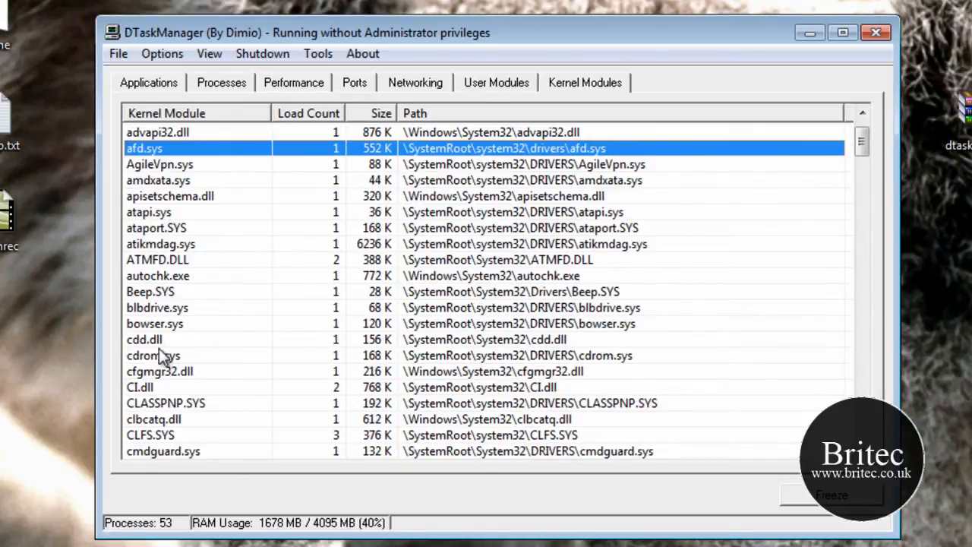
scroll(down, 3)
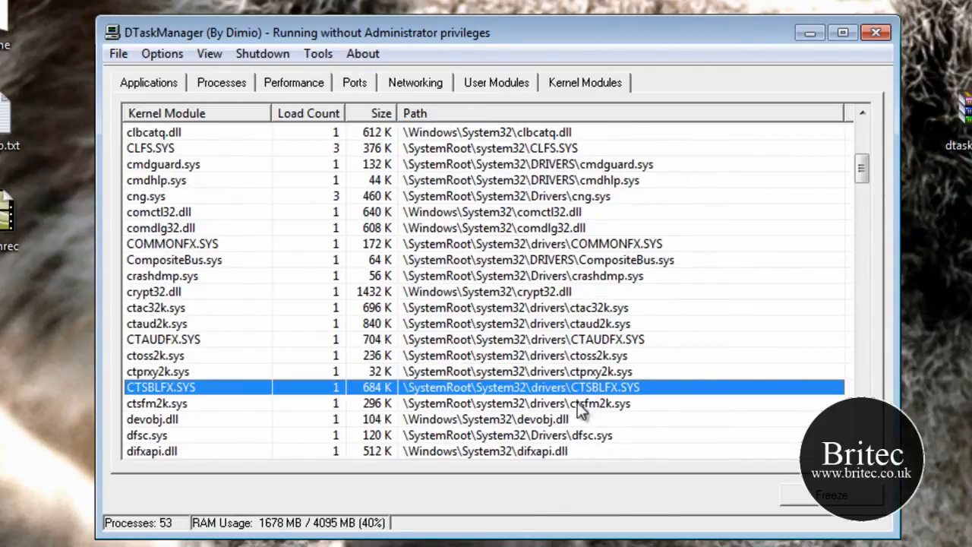
scroll(down, 3)
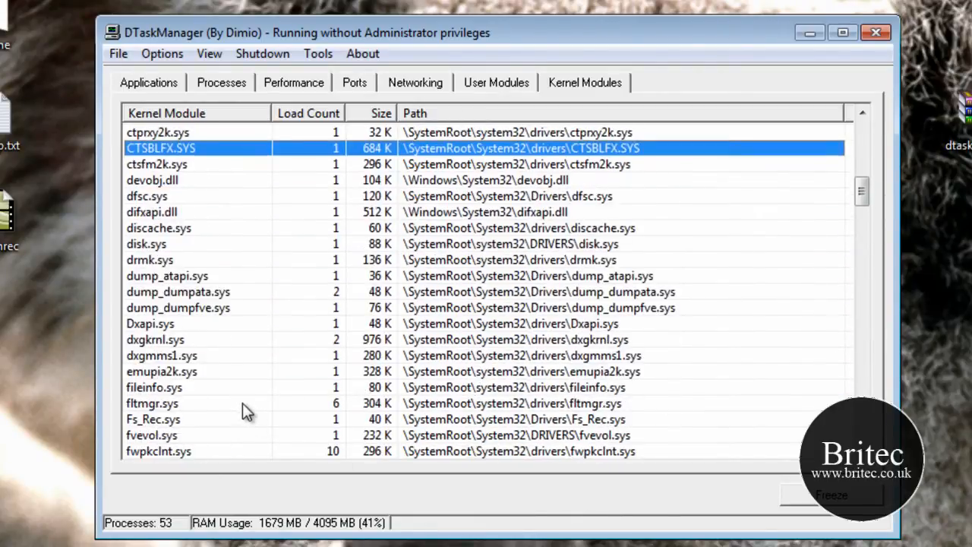
scroll(down, 3)
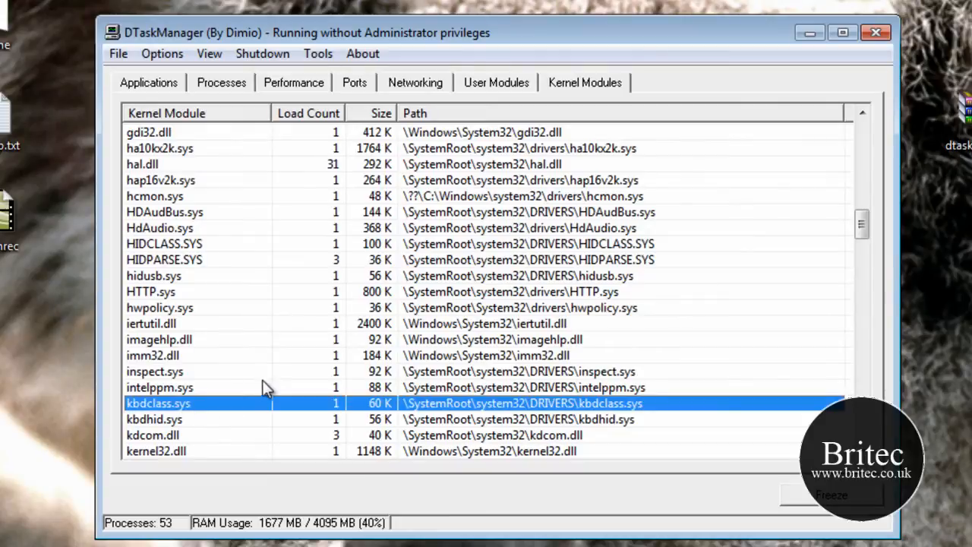
mouse_move(858, 360)
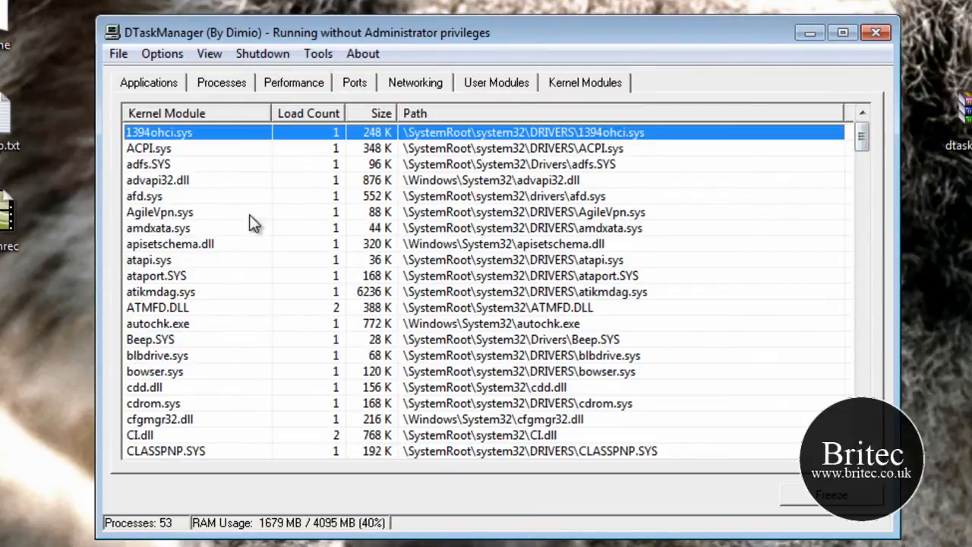
mouse_move(302, 254)
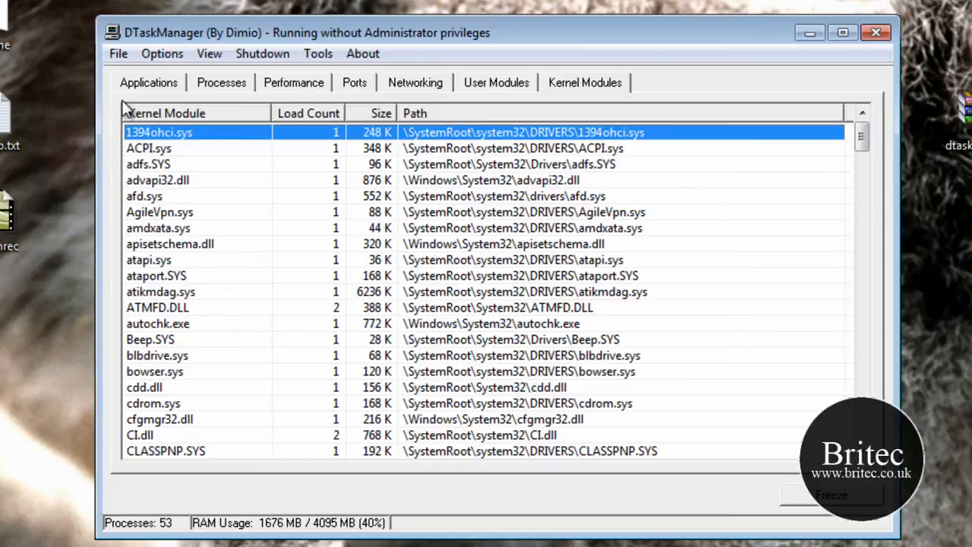
mouse_move(121, 72)
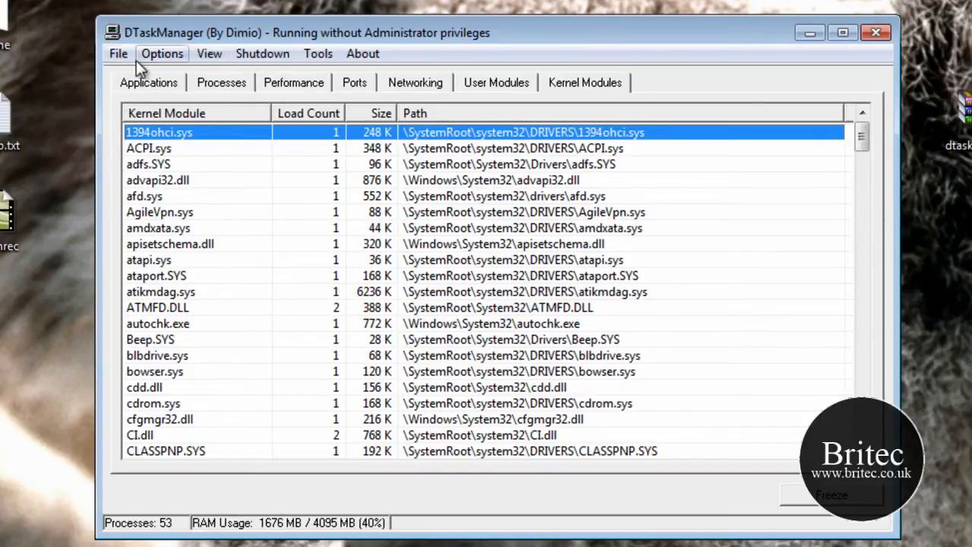
Step: Look through the File, Options, View and Shutdown menus, then close DTaskManager
click(119, 54)
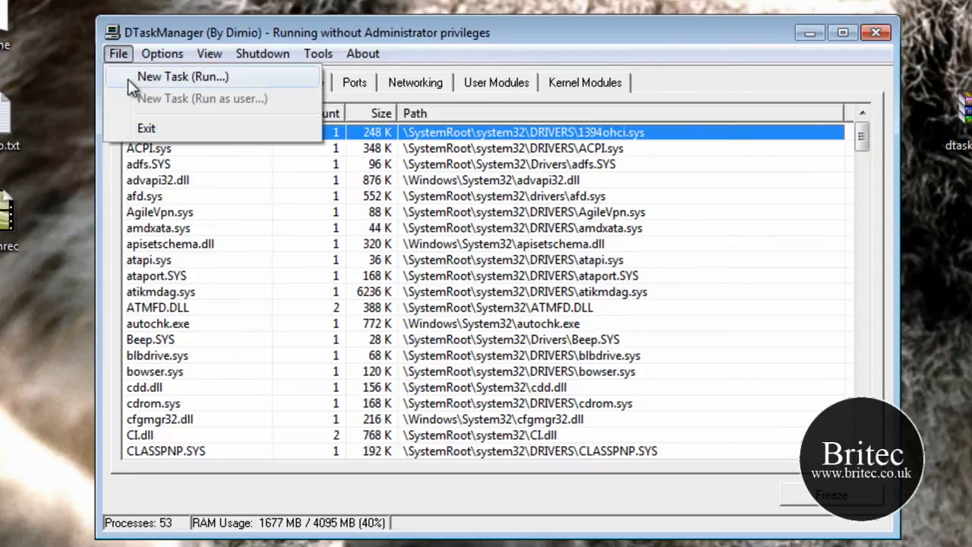
click(162, 54)
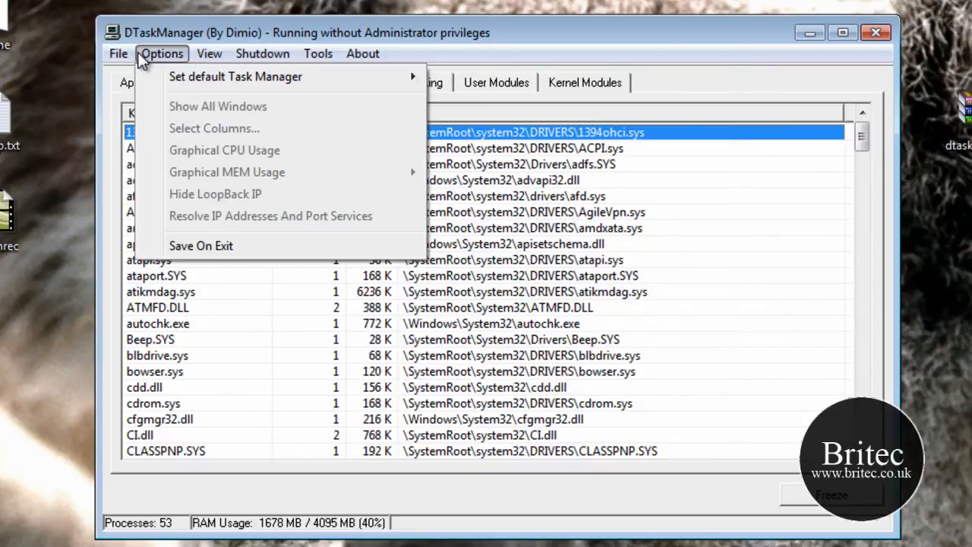
mouse_move(162, 63)
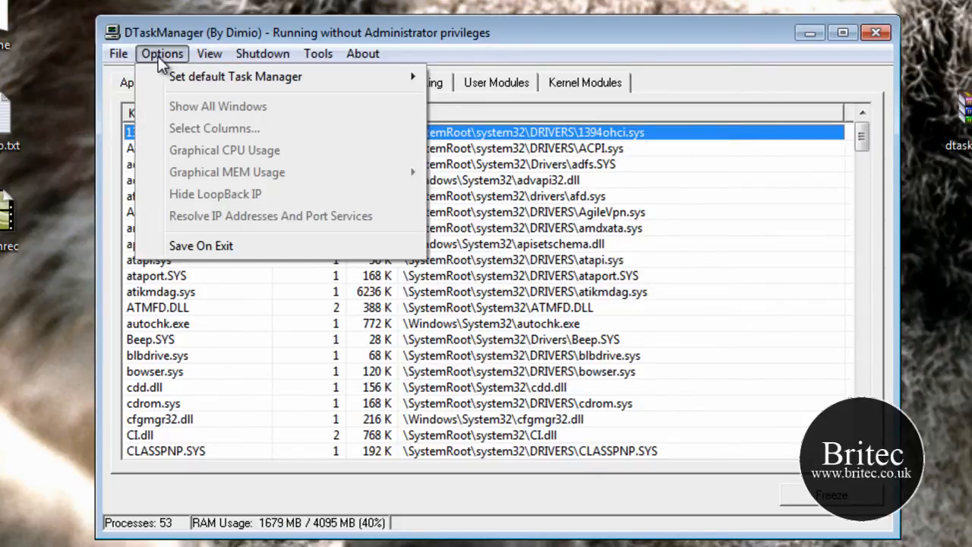
mouse_move(250, 86)
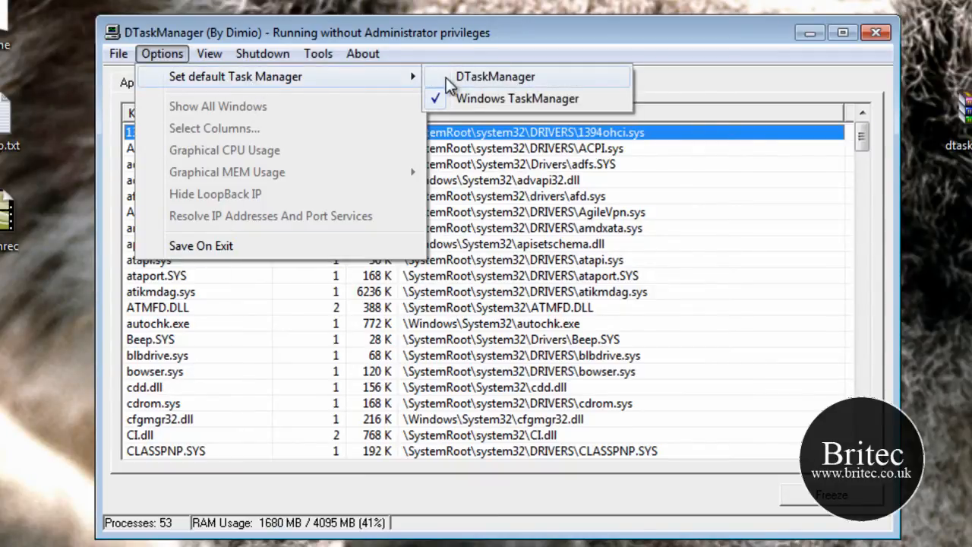
mouse_move(478, 99)
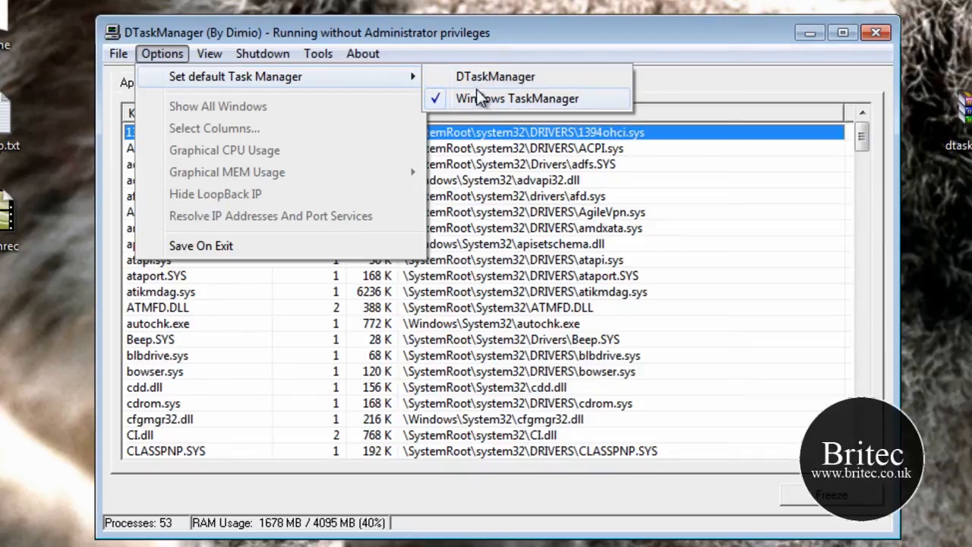
click(209, 53)
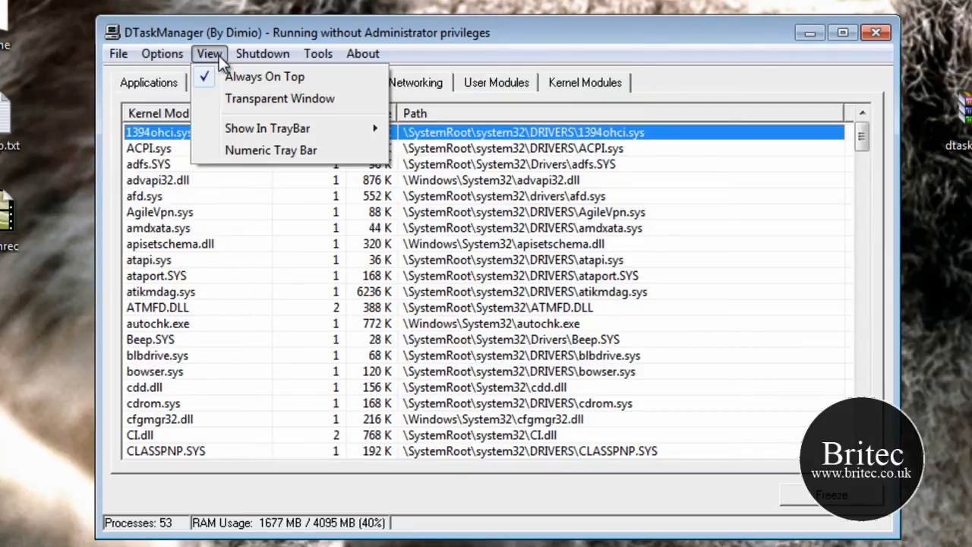
click(262, 53)
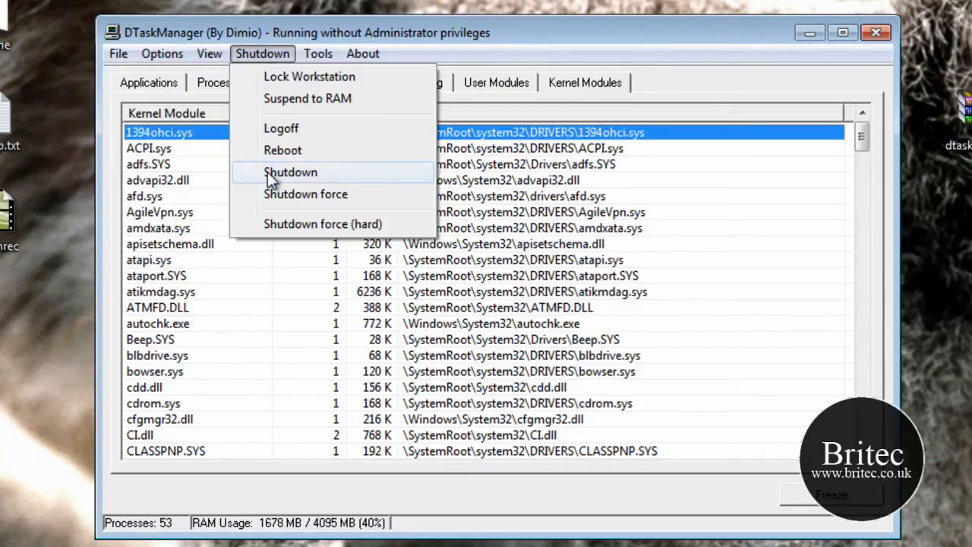
mouse_move(296, 254)
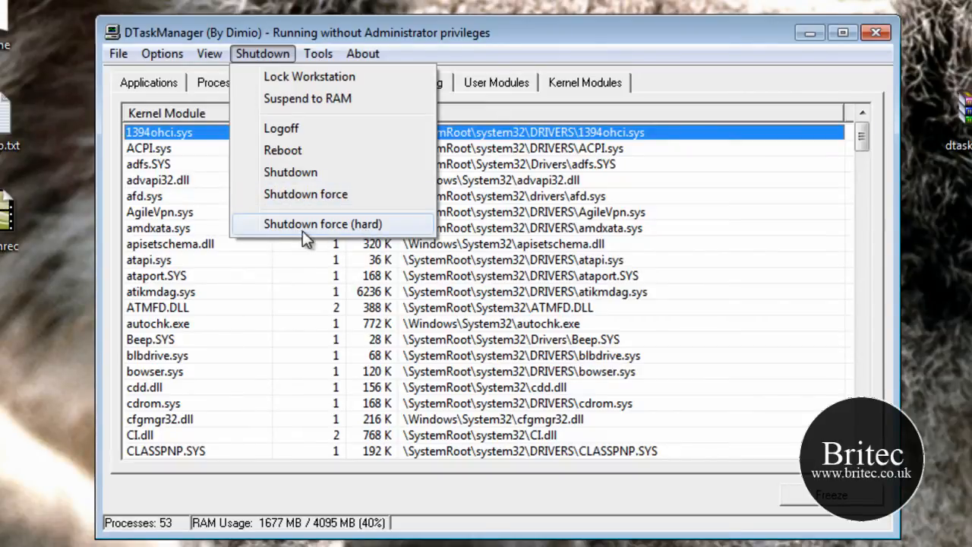
click(318, 53)
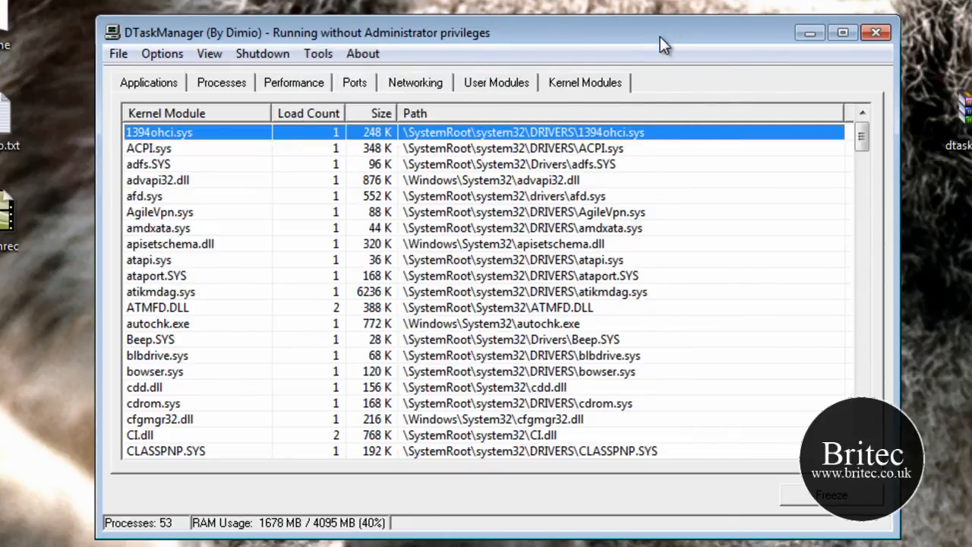
click(875, 32)
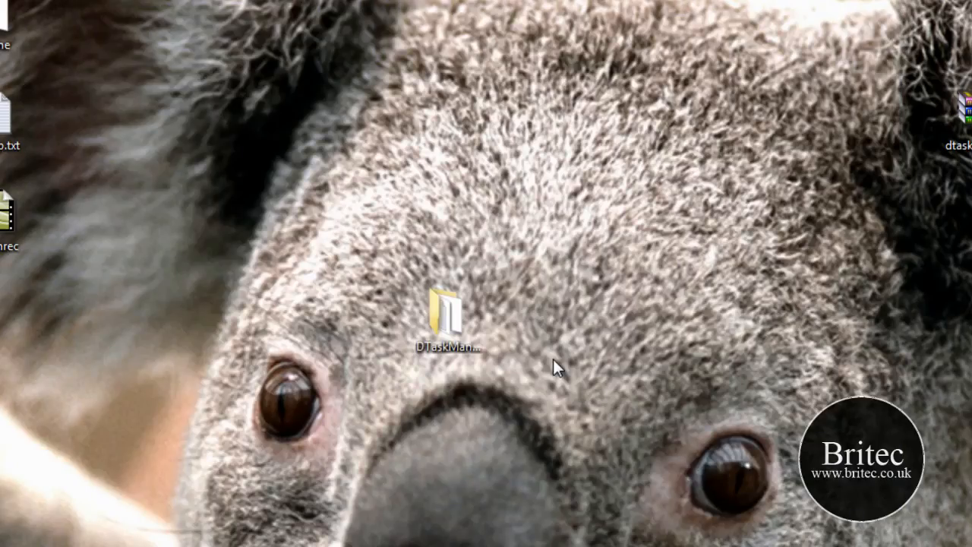